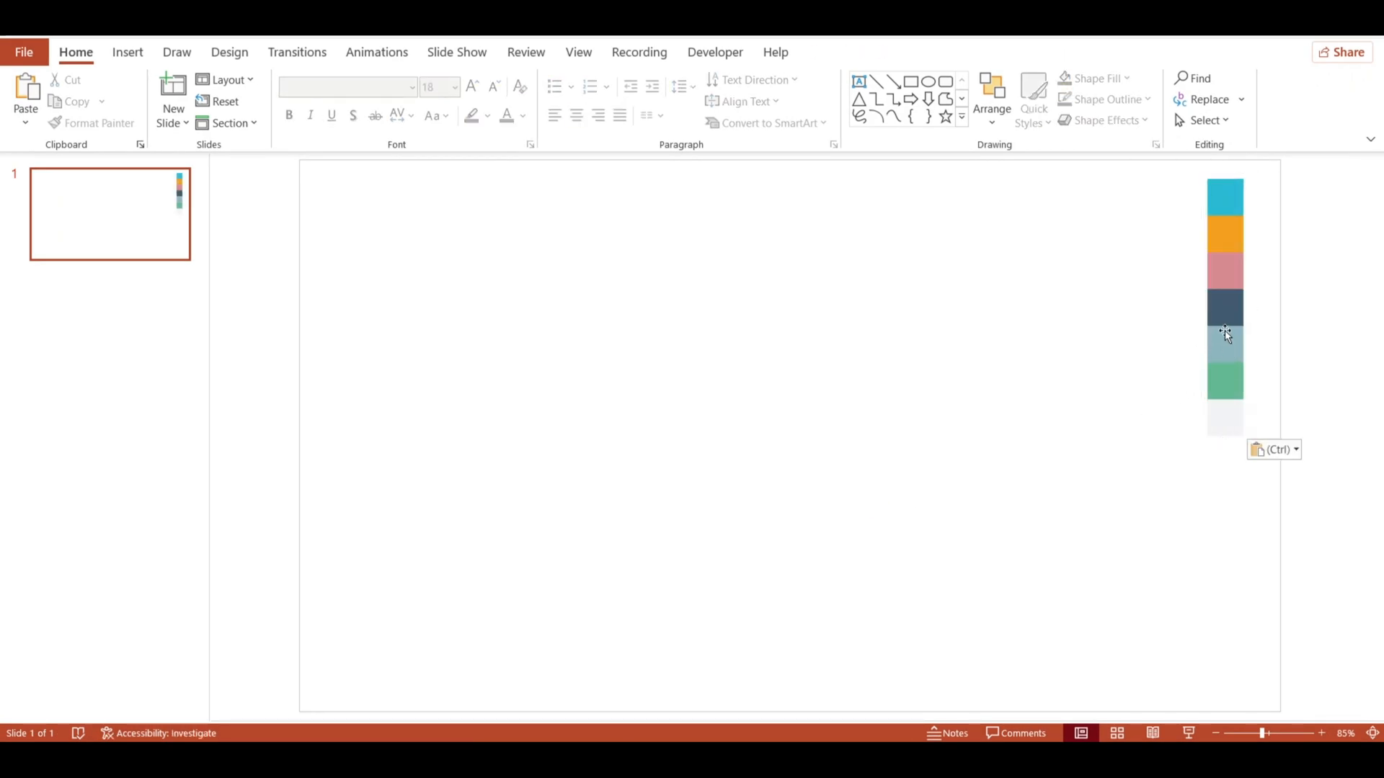
Step: Open the Format Shape pane for the pasted colour swatch strip
right_click(1225, 335)
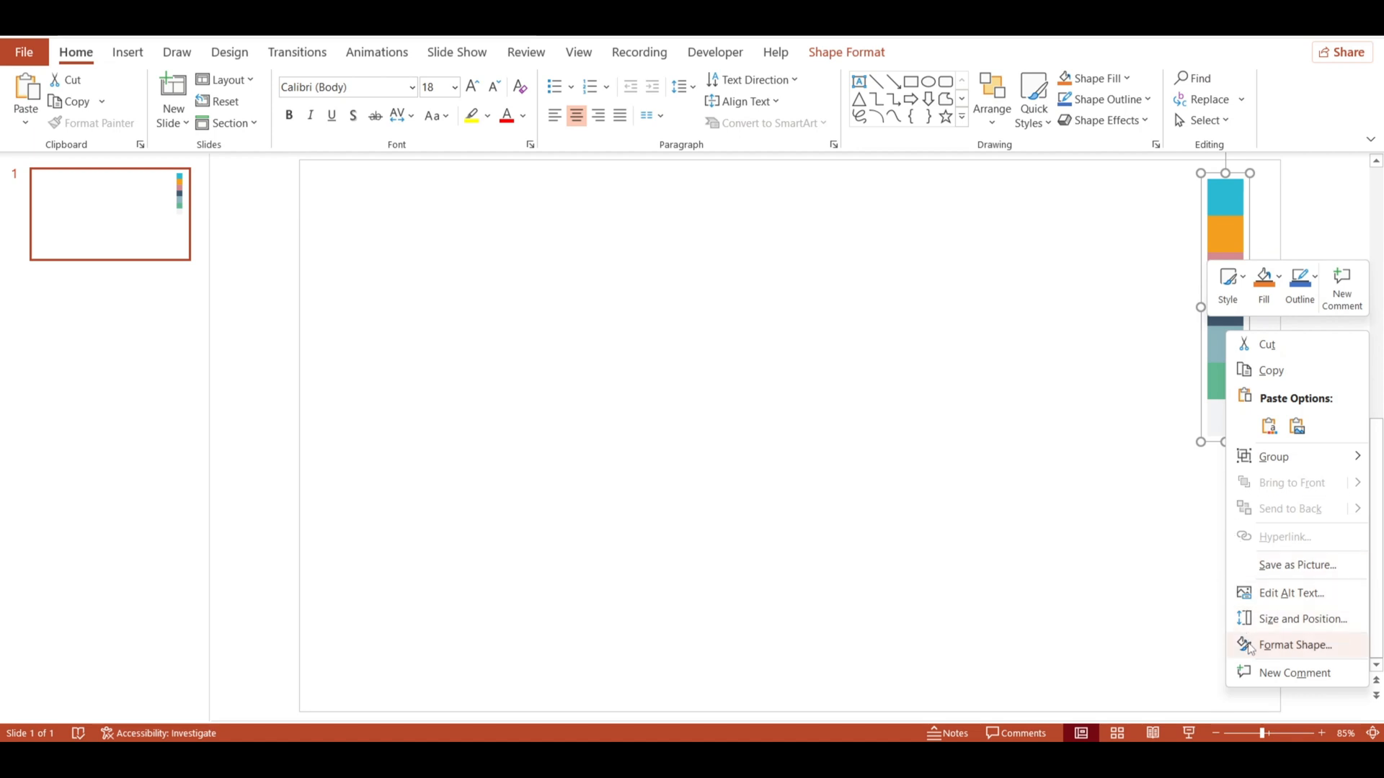
click(1294, 645)
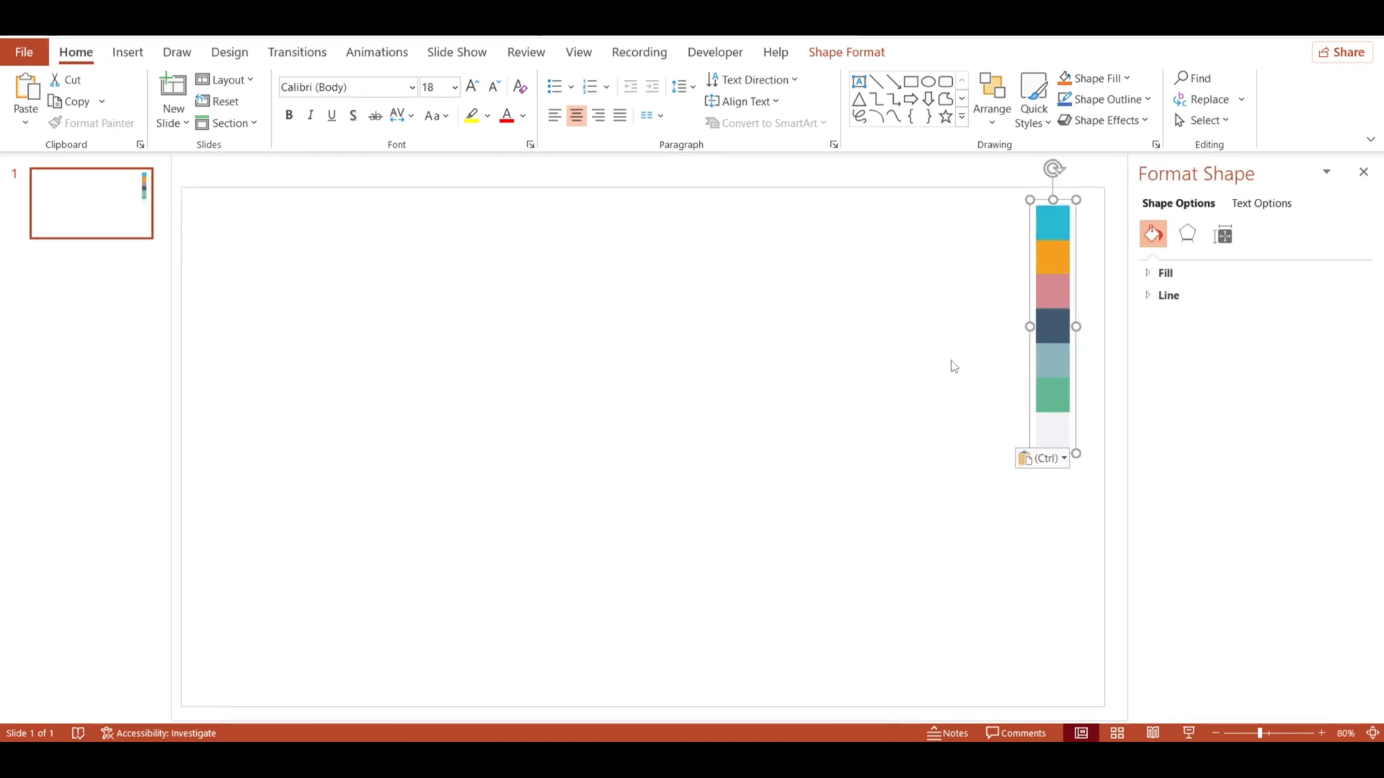
click(1345, 390)
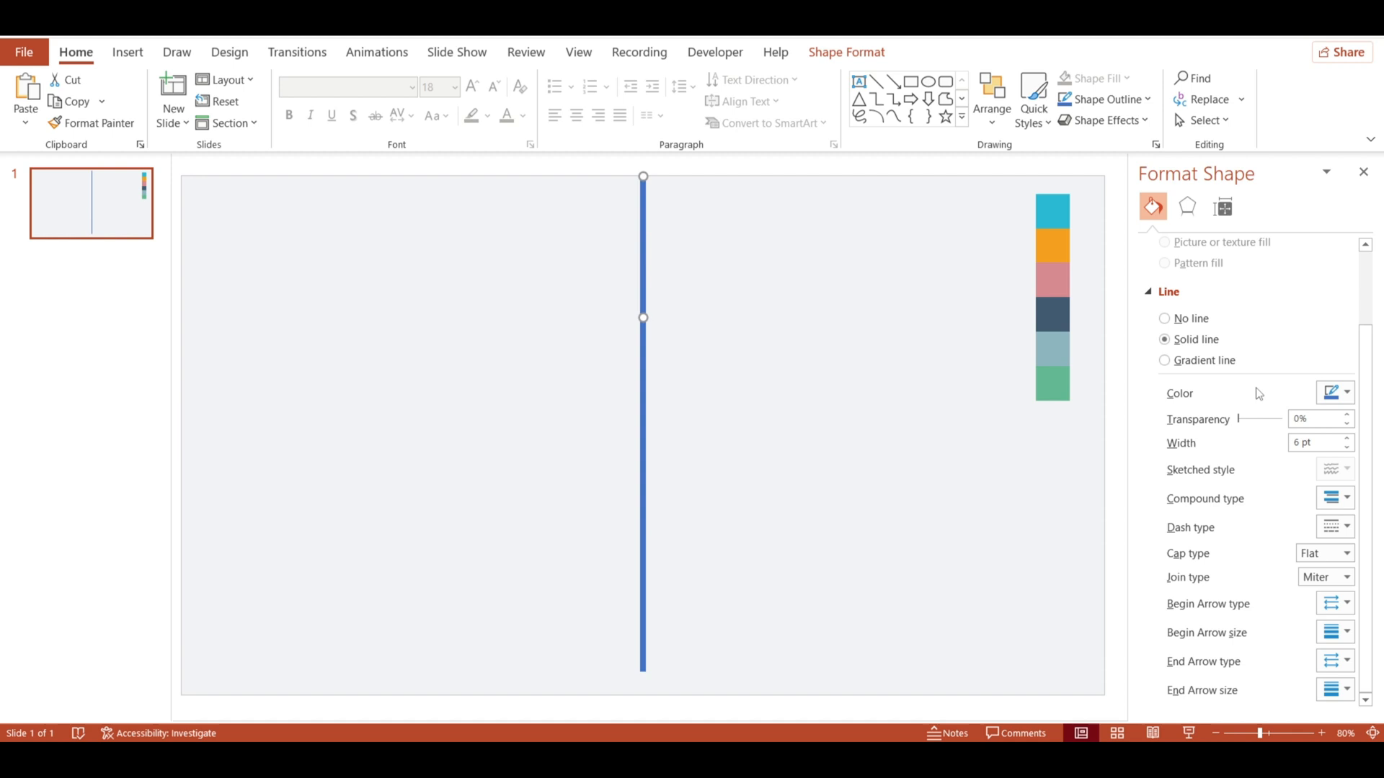
Step: Eyedropper palette colours onto the line sections, ending with dark slate for the bottom
click(1345, 392)
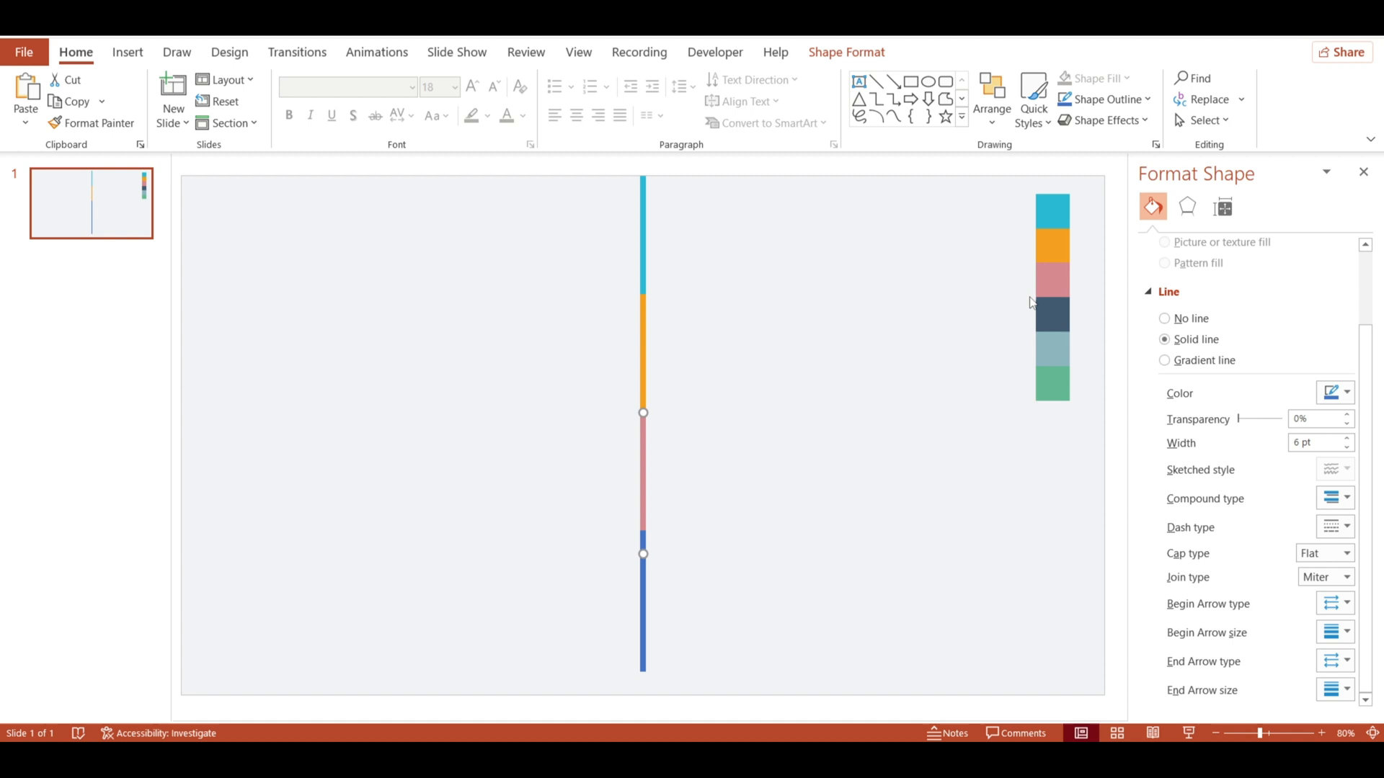
click(1346, 392)
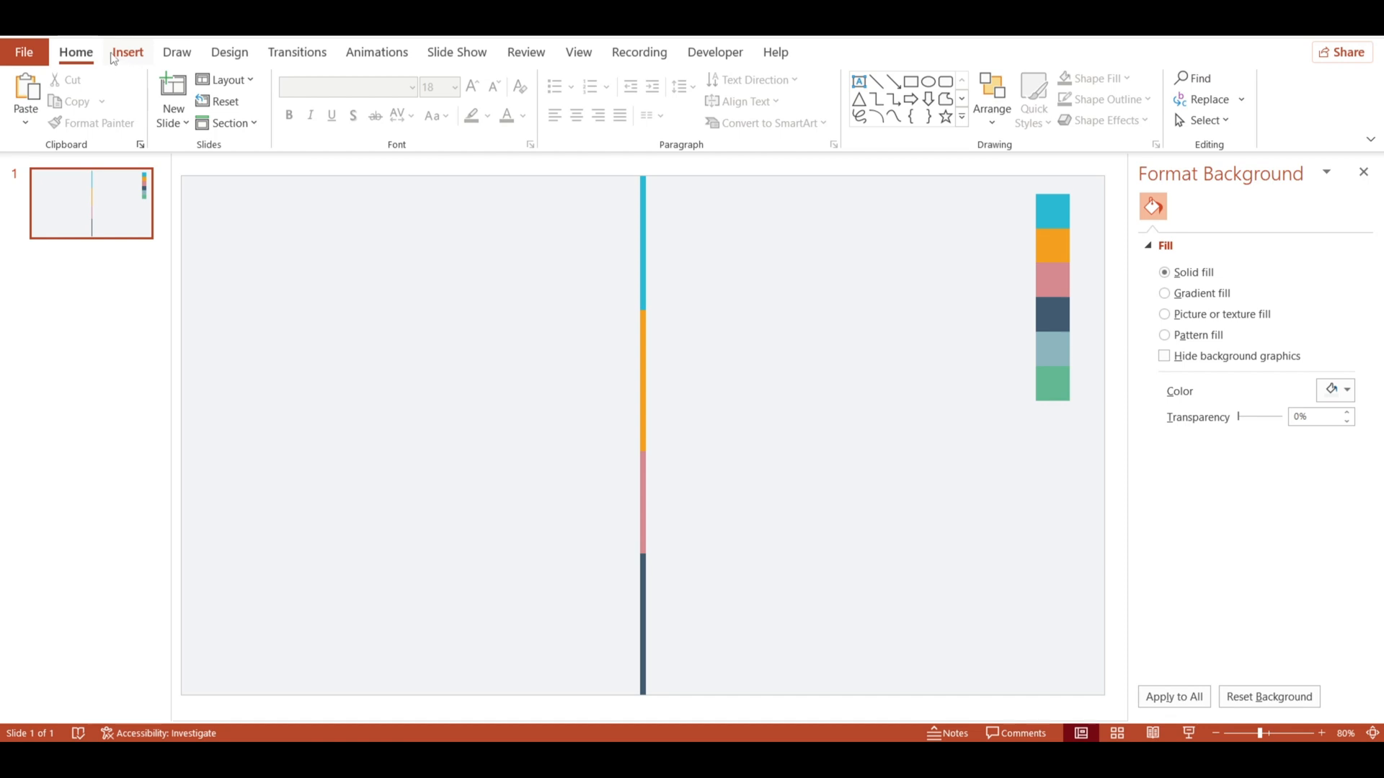
Step: Draw a small upper-left circle with no outline and adjust its teal ring effects
click(126, 52)
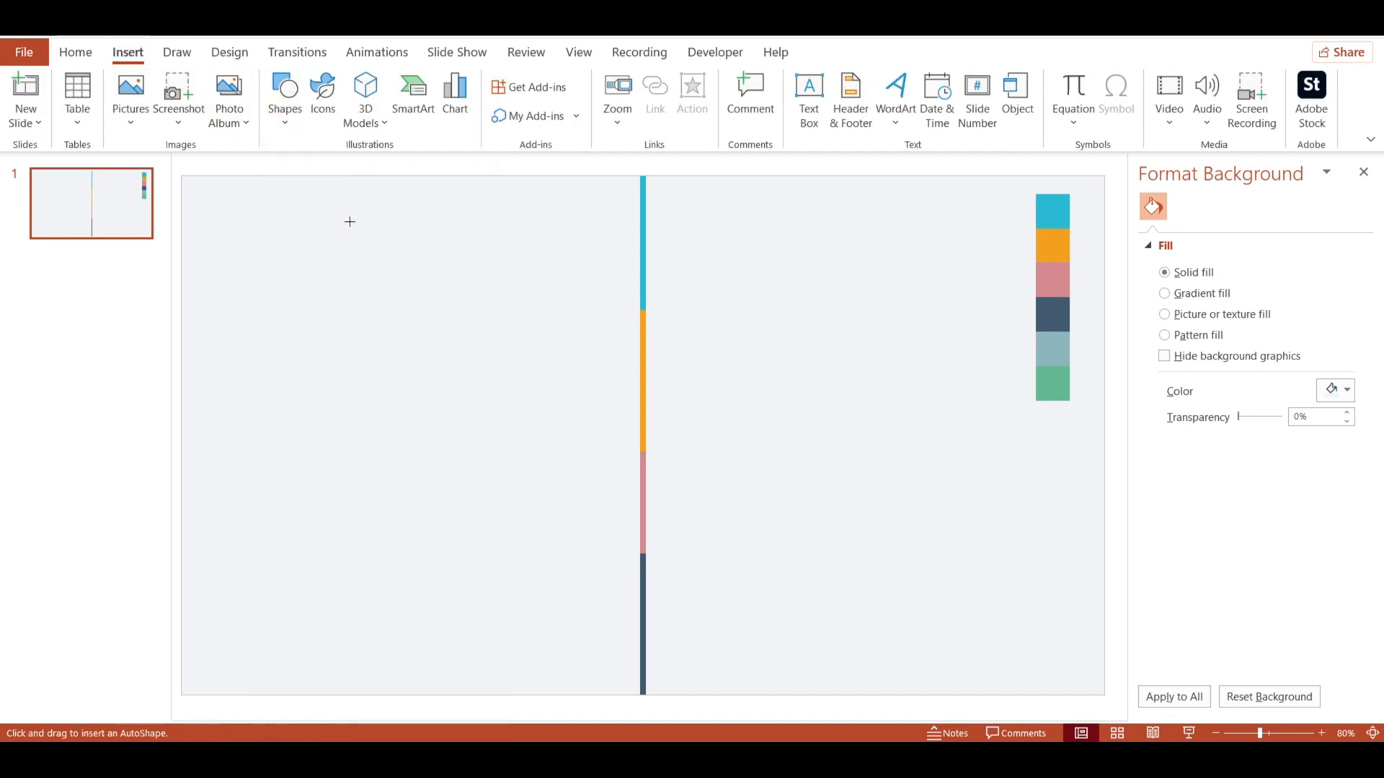
drag(349, 220, 355, 267)
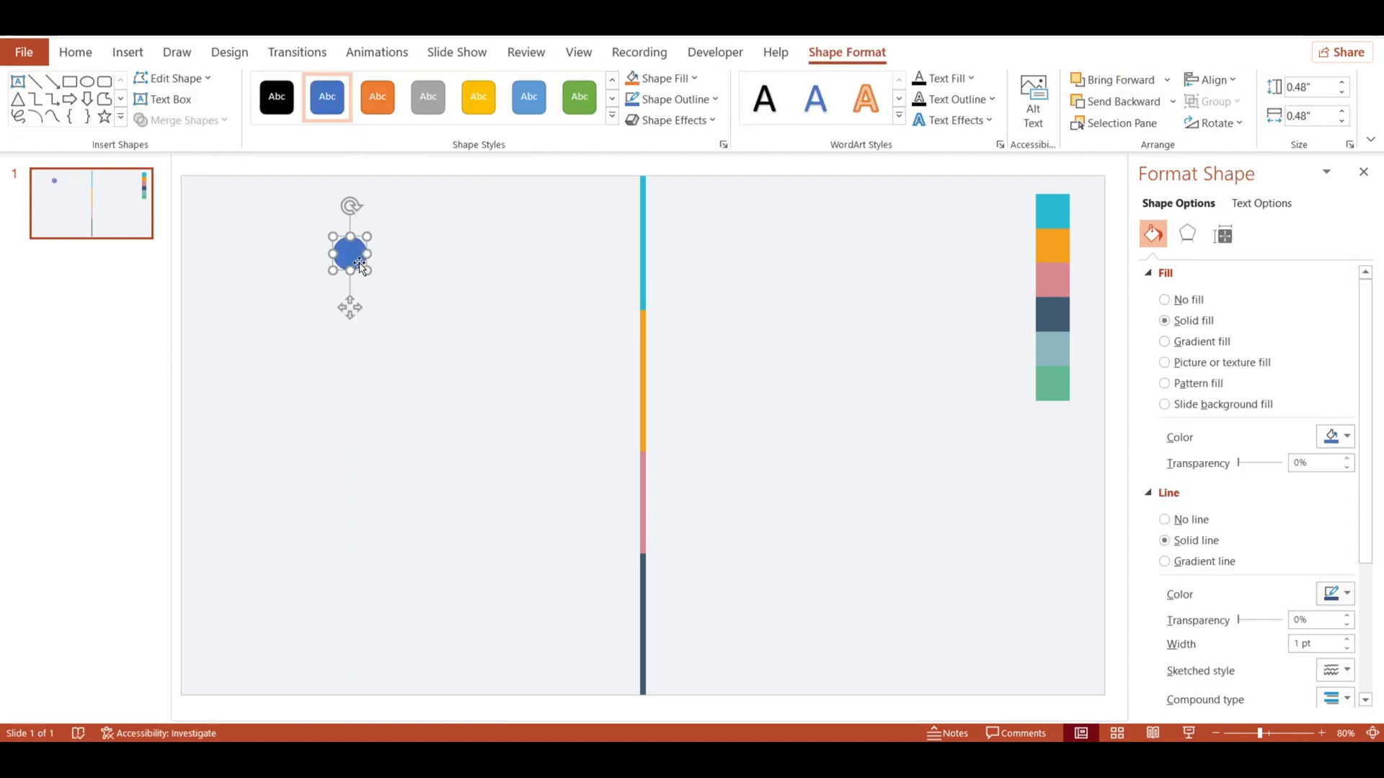
click(673, 98)
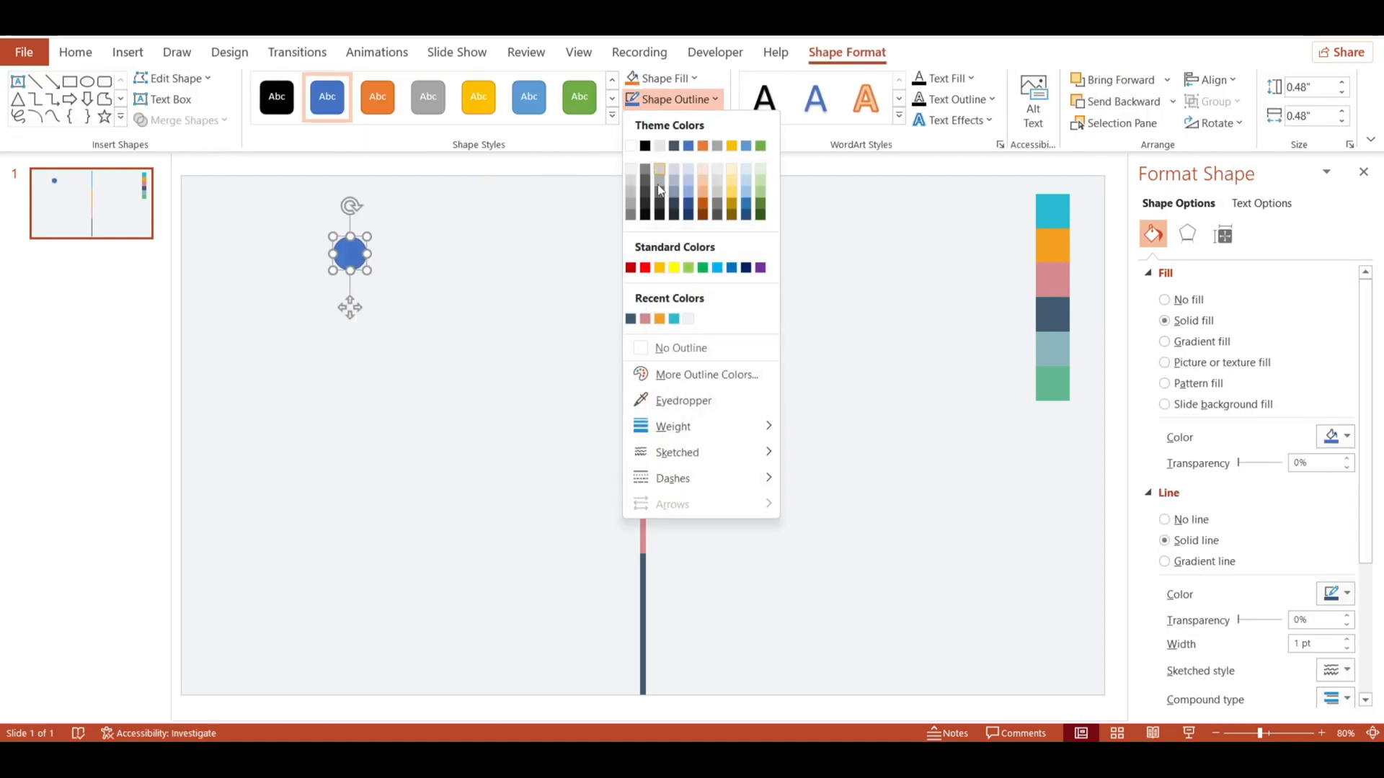
click(680, 347)
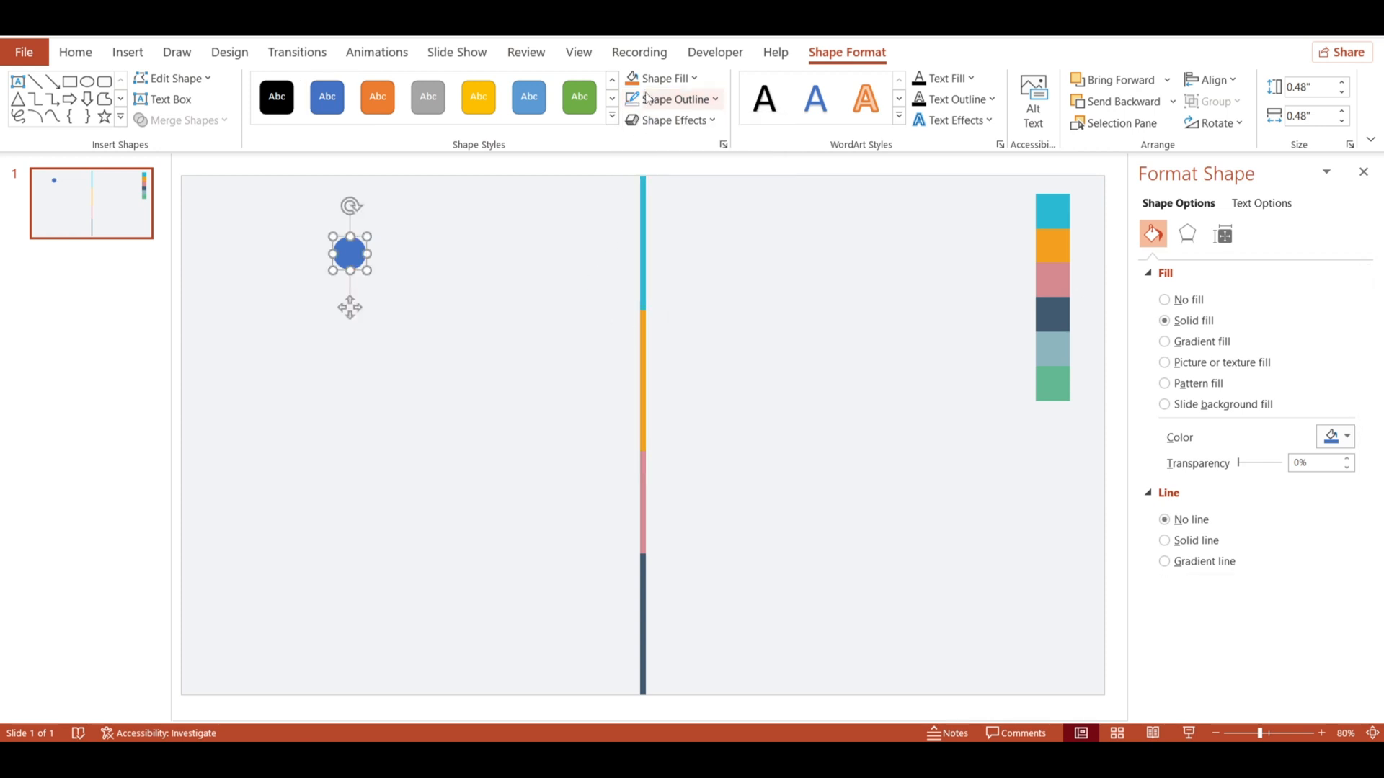
click(658, 78)
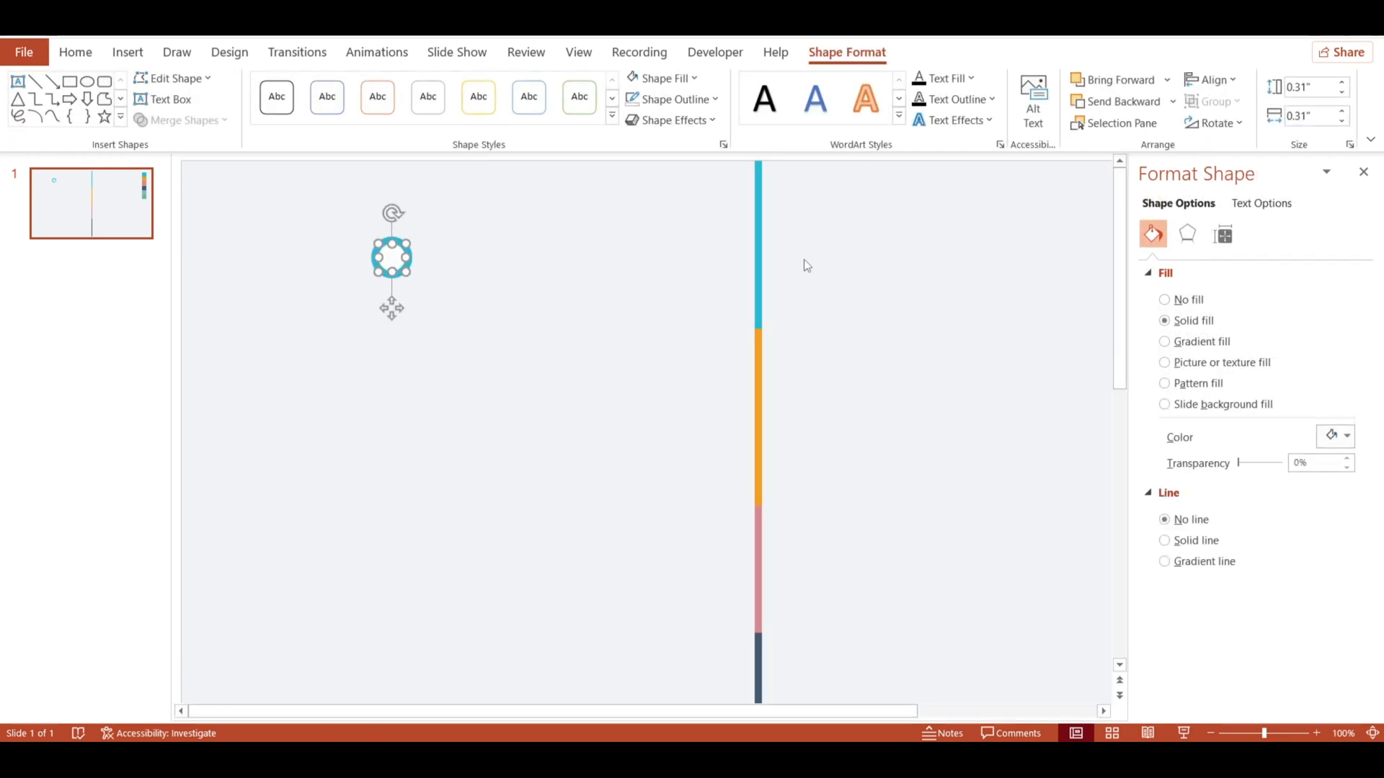
click(1187, 233)
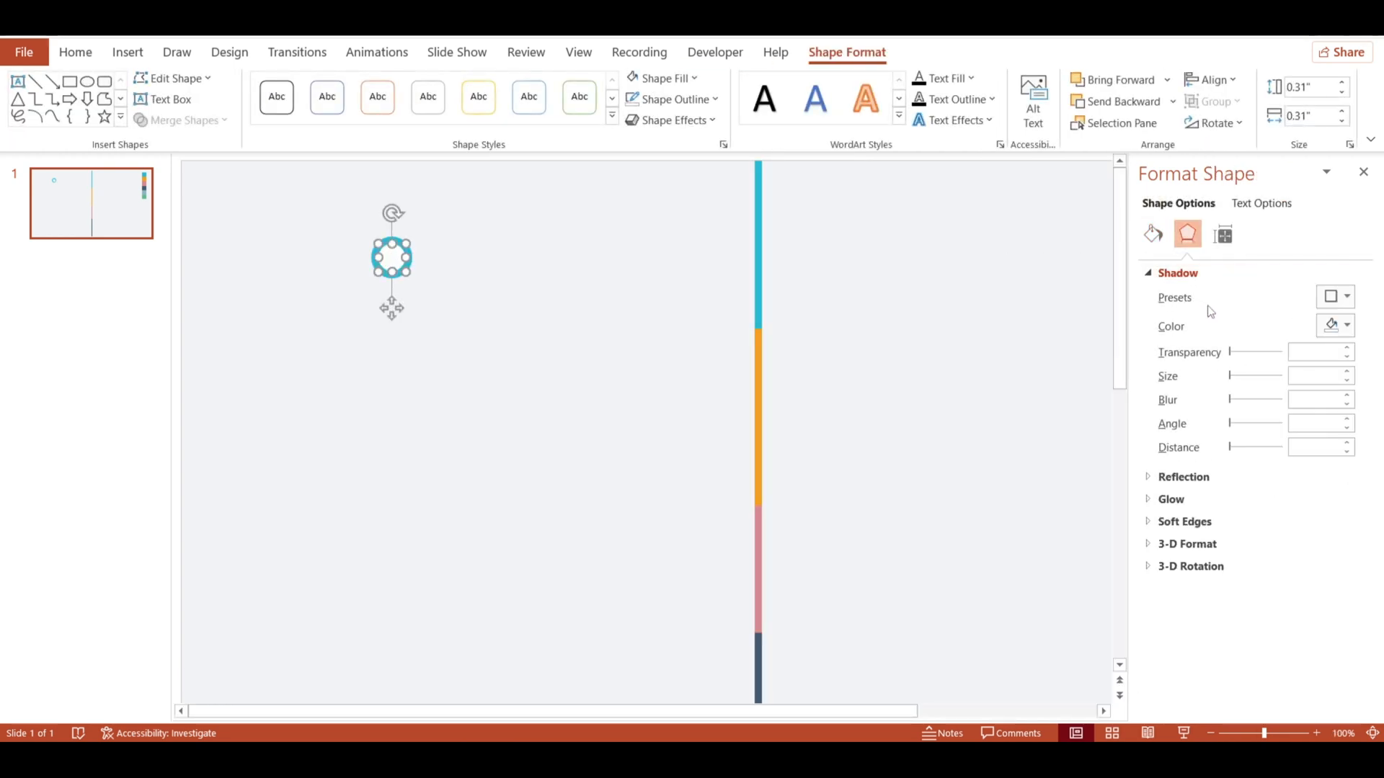
click(1348, 296)
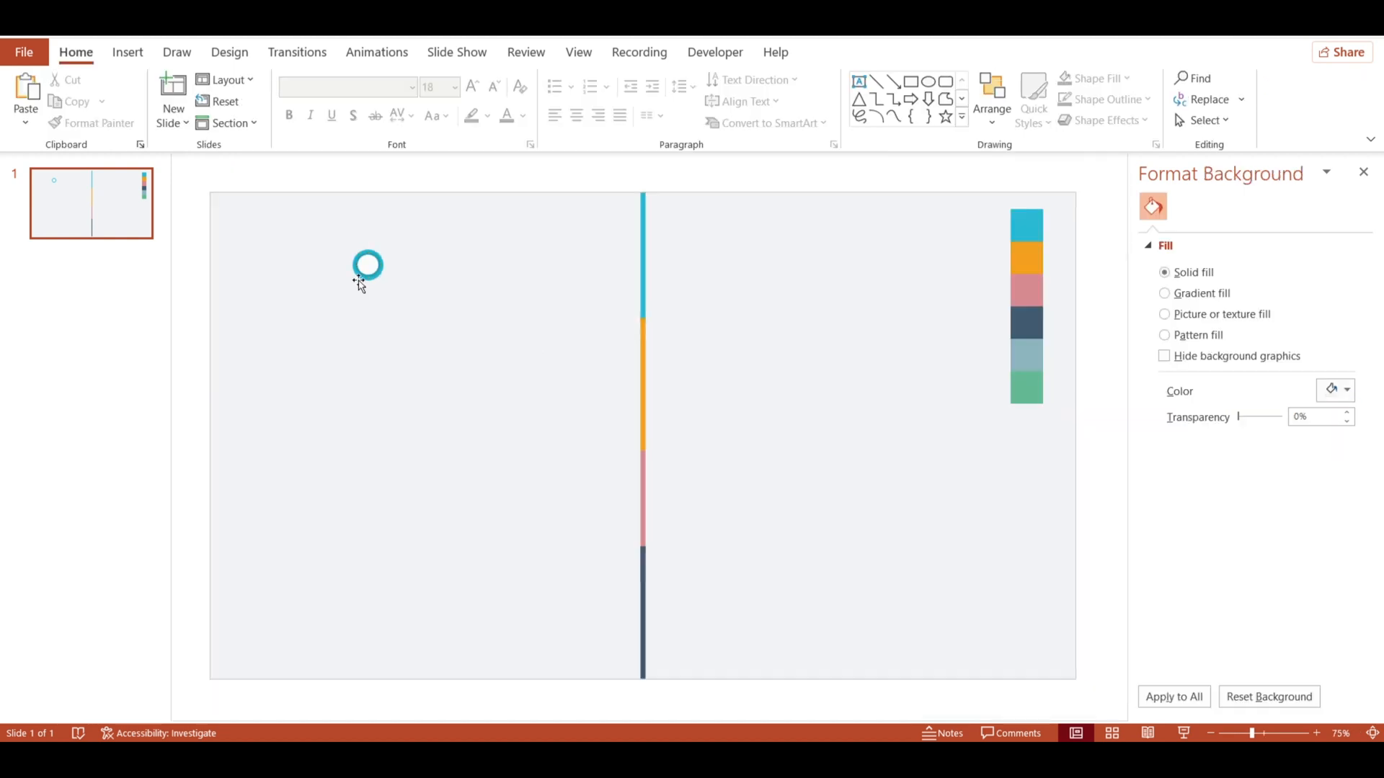
Step: Move the teal ring onto the timeline and place copies further down the line
click(367, 266)
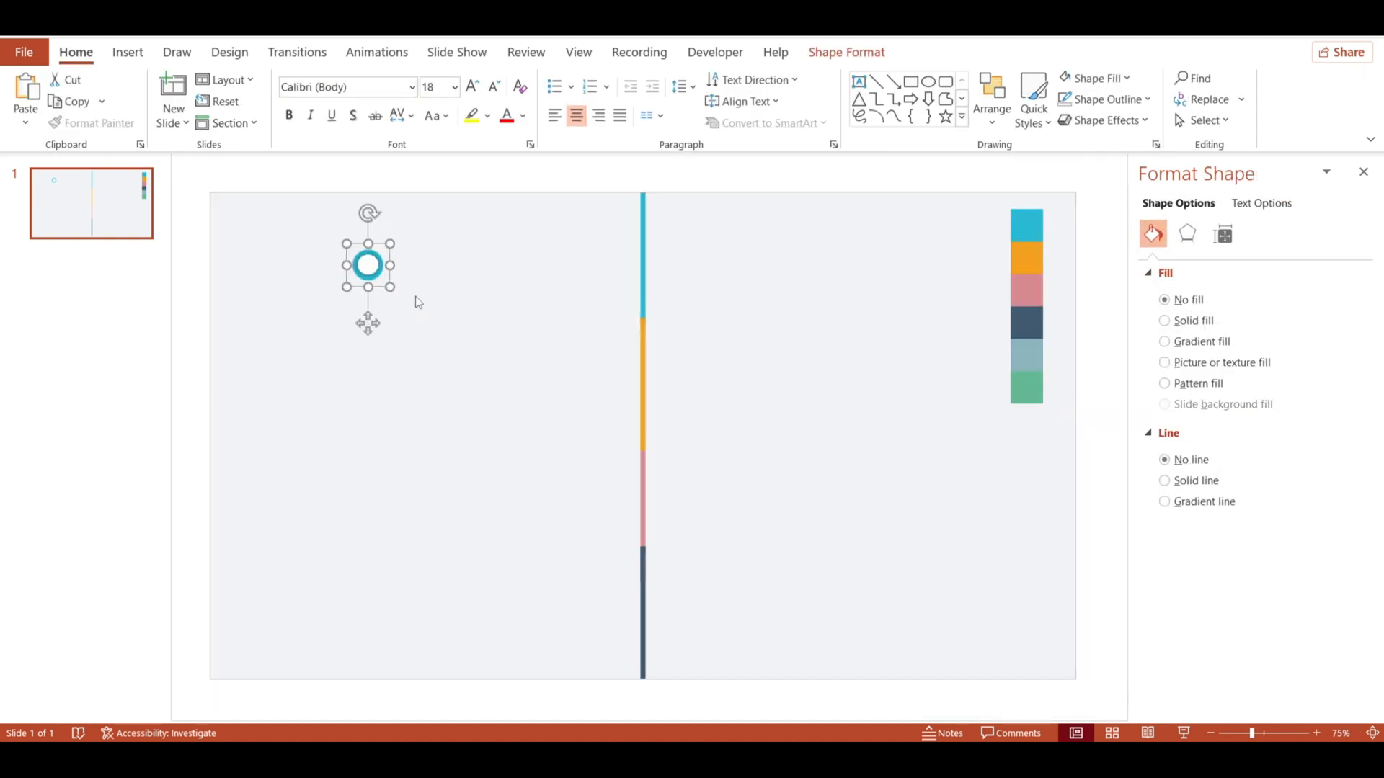
drag(366, 265, 642, 255)
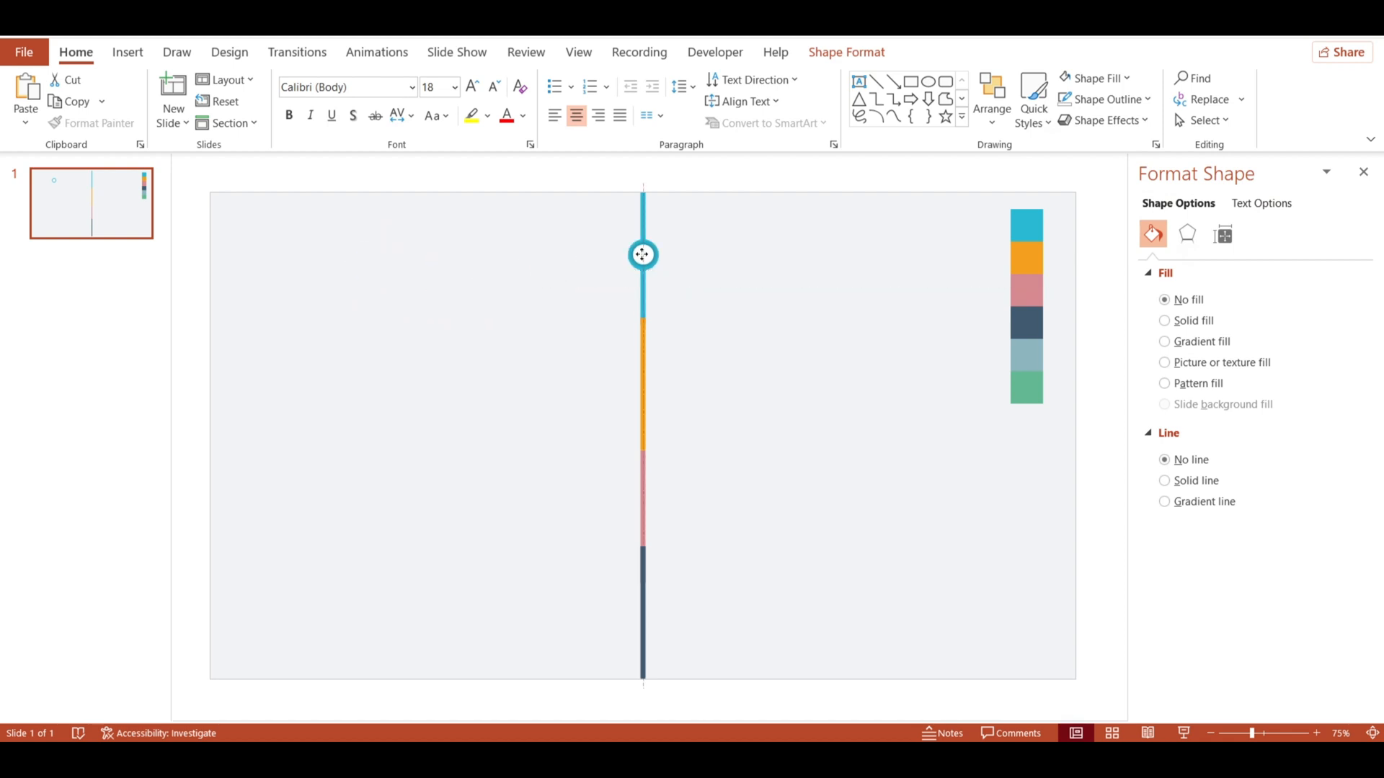
click(642, 255)
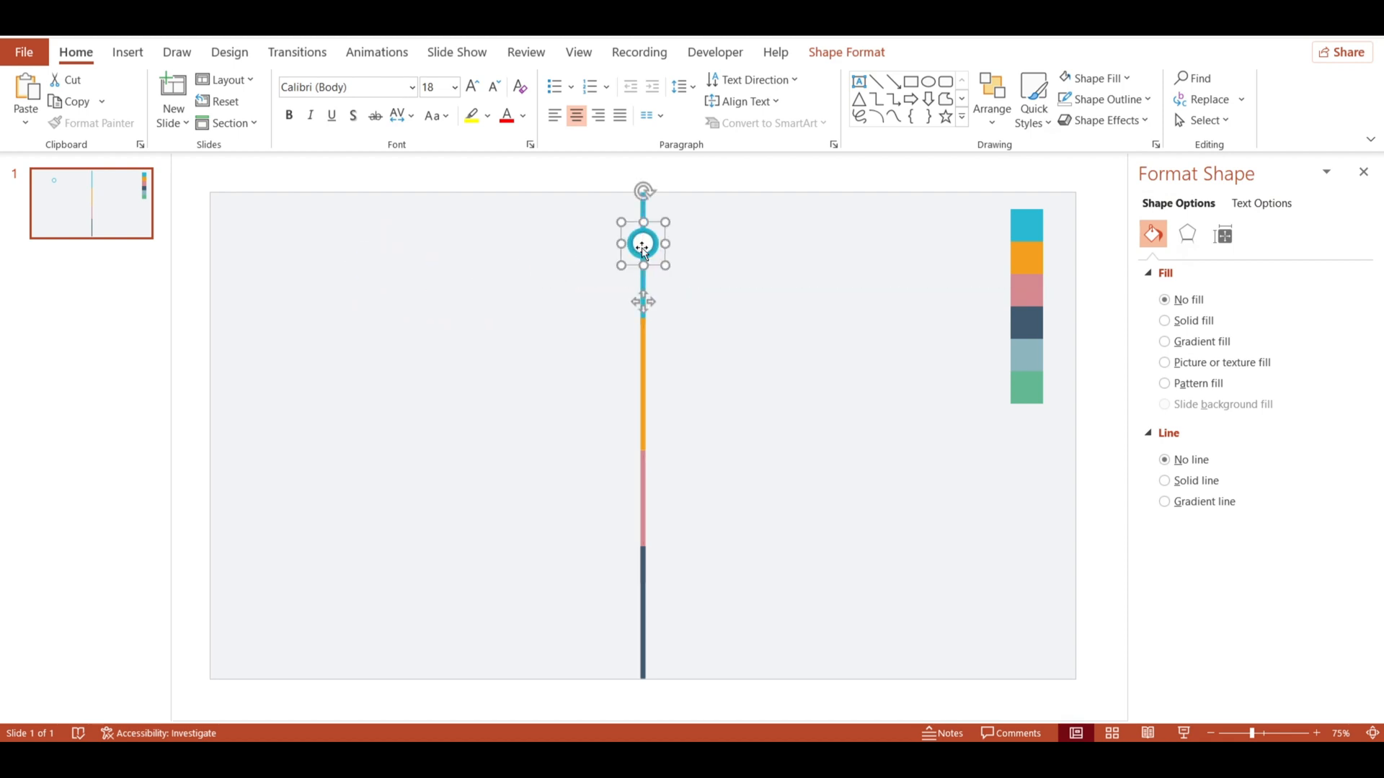
drag(642, 244, 641, 329)
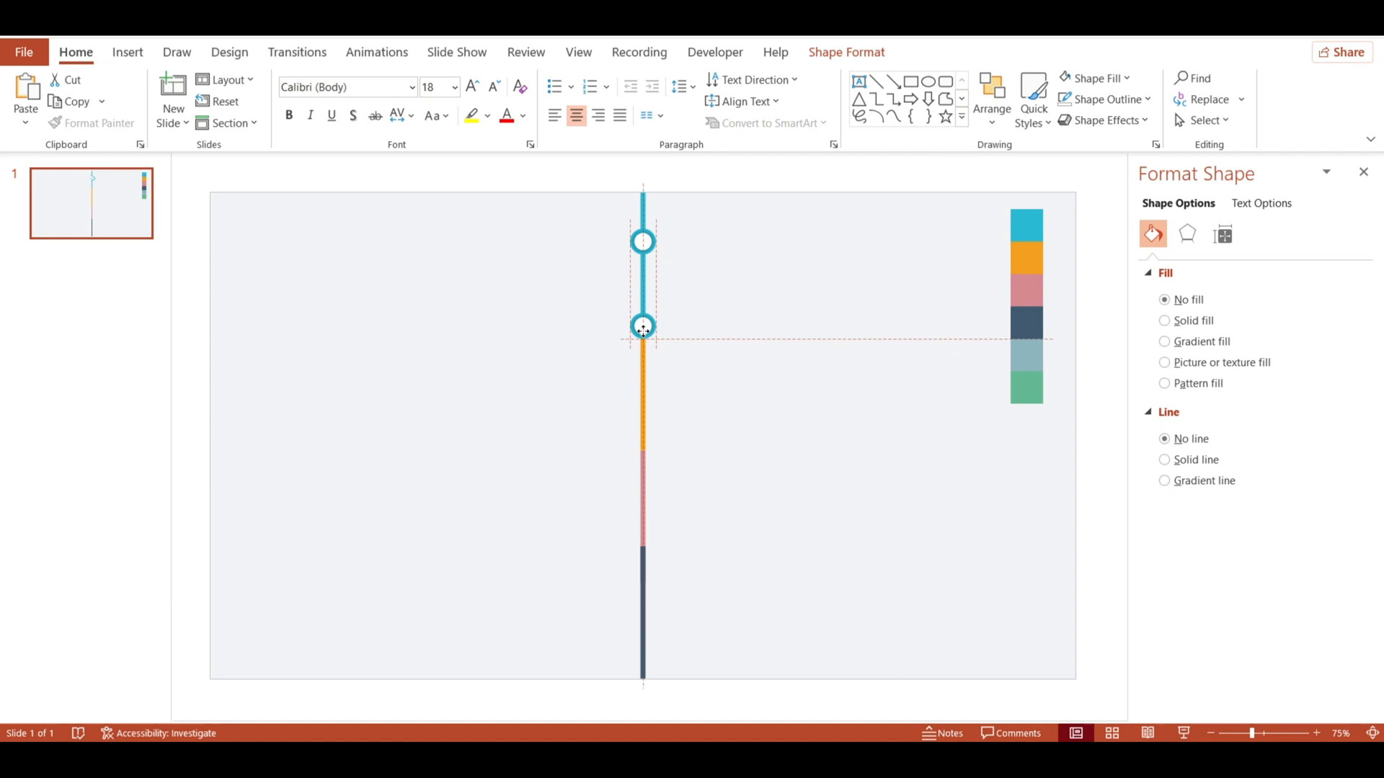
drag(642, 326, 642, 570)
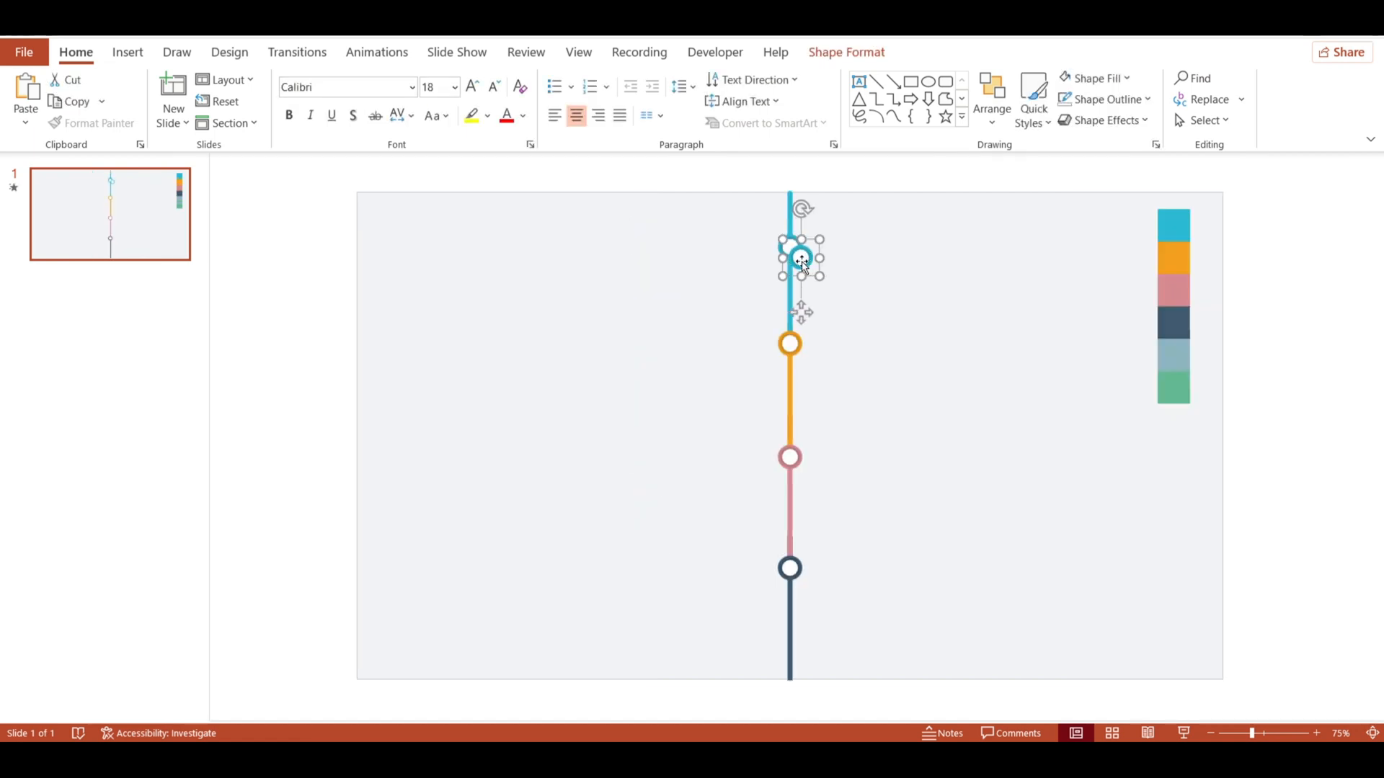
Step: Place a large white bubble with a thick teal ring right of the top milestone
drag(798, 260, 966, 265)
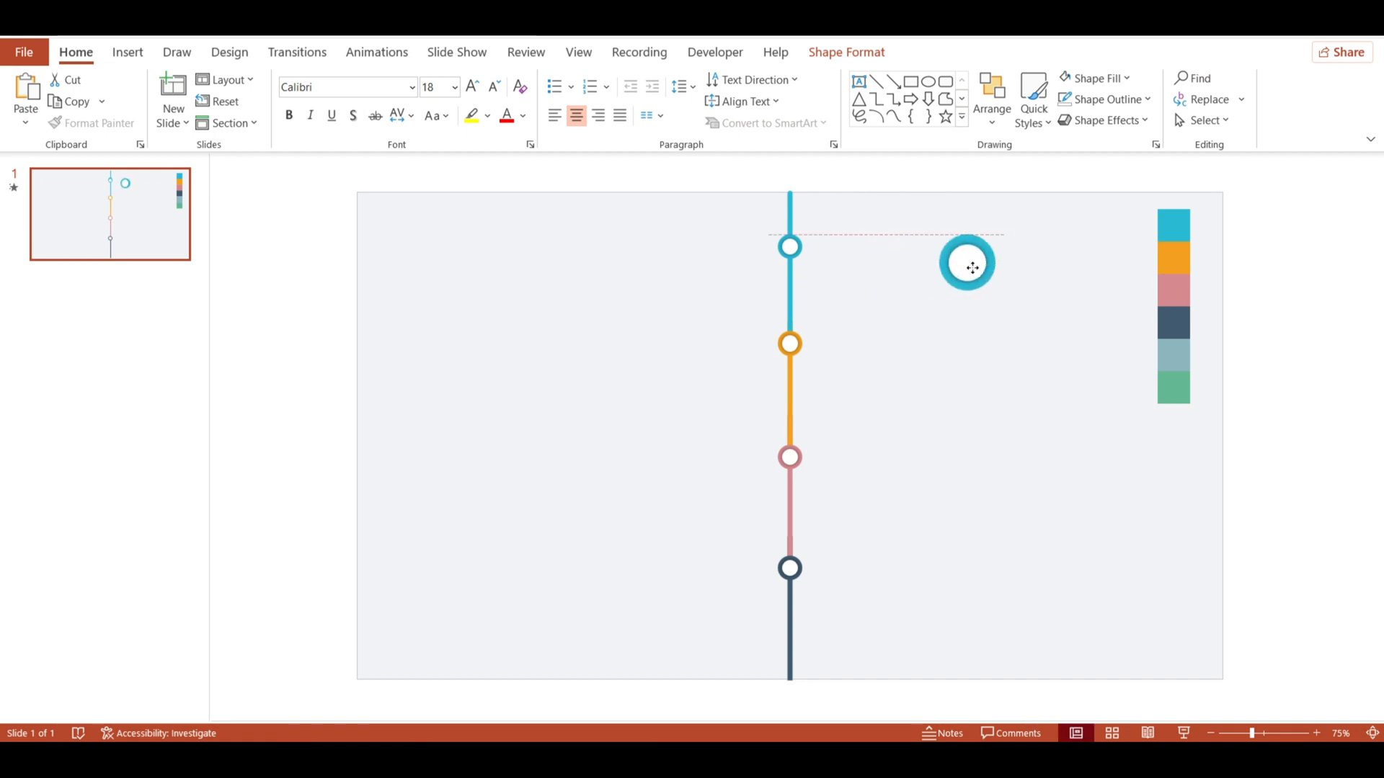
right_click(966, 265)
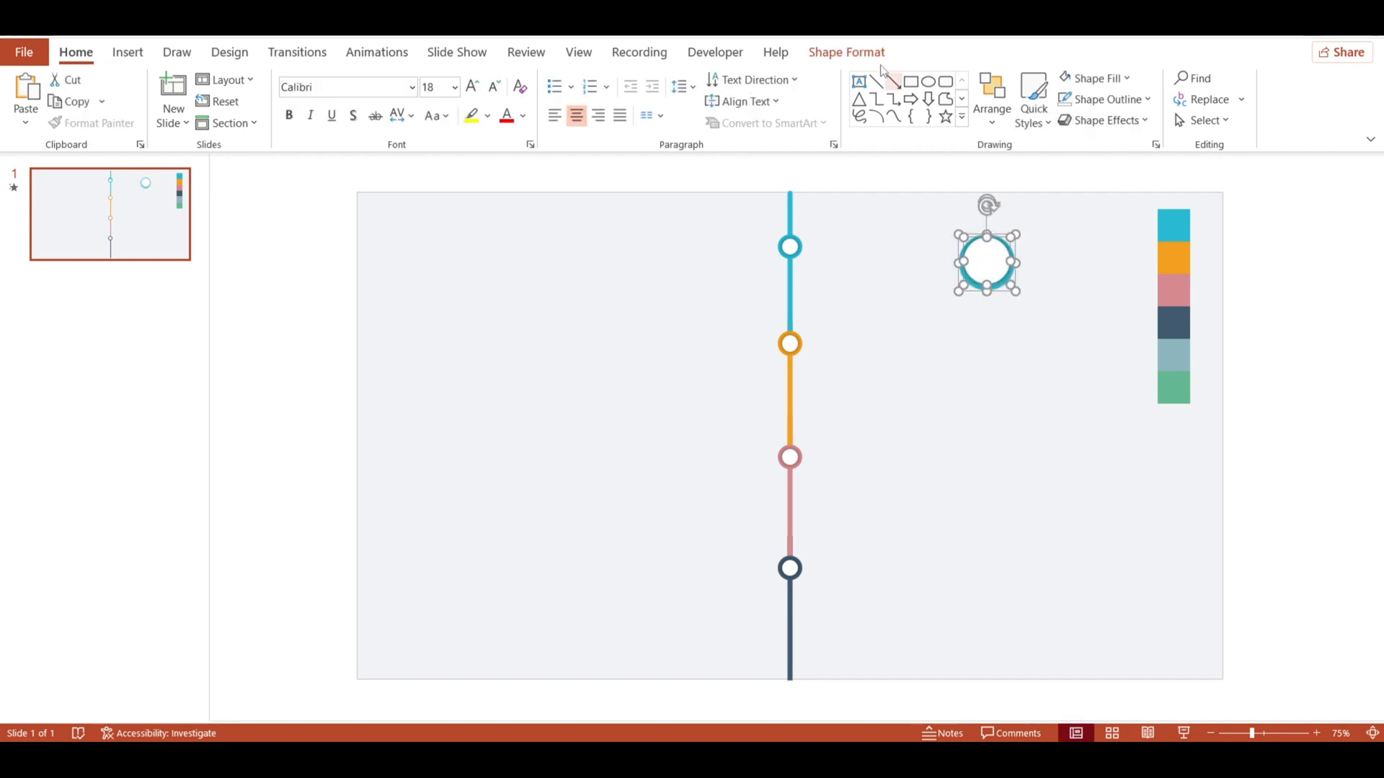
click(844, 51)
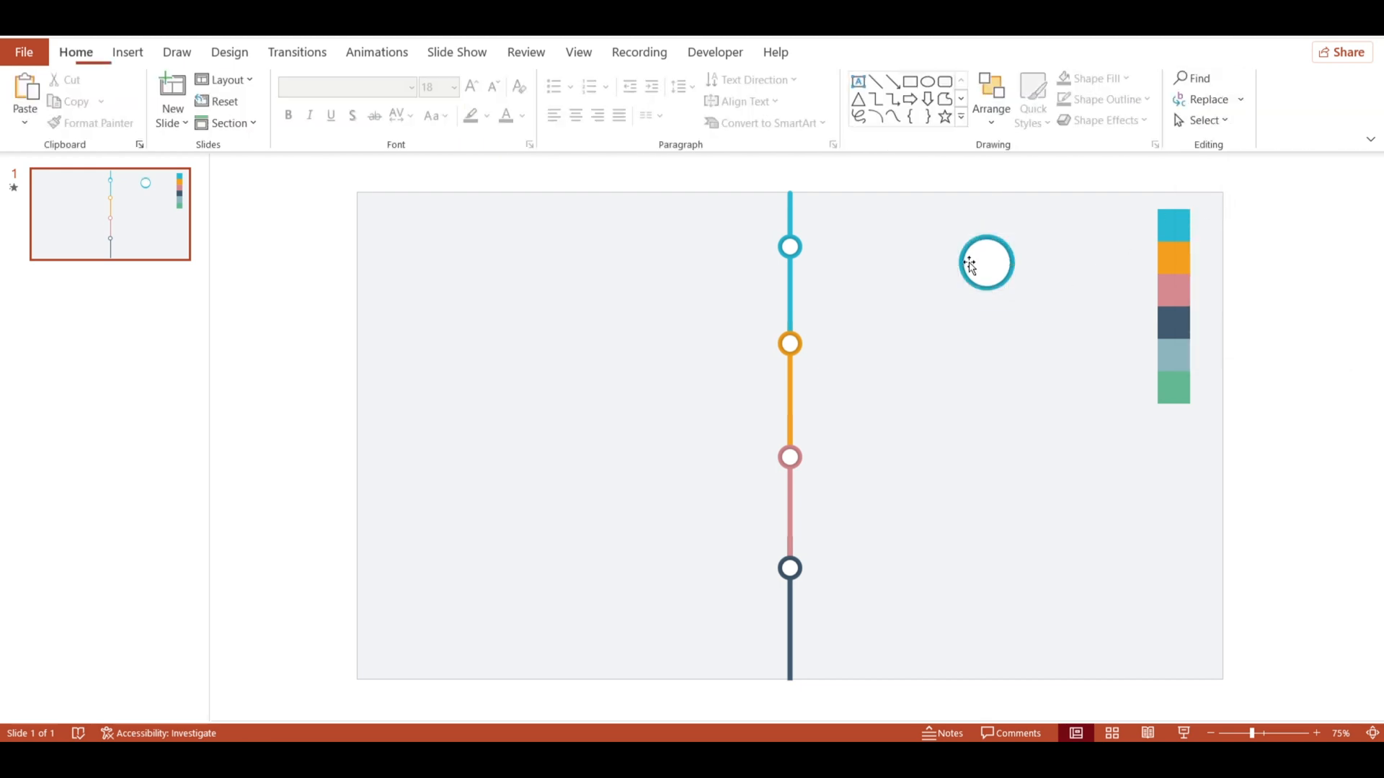
click(985, 263)
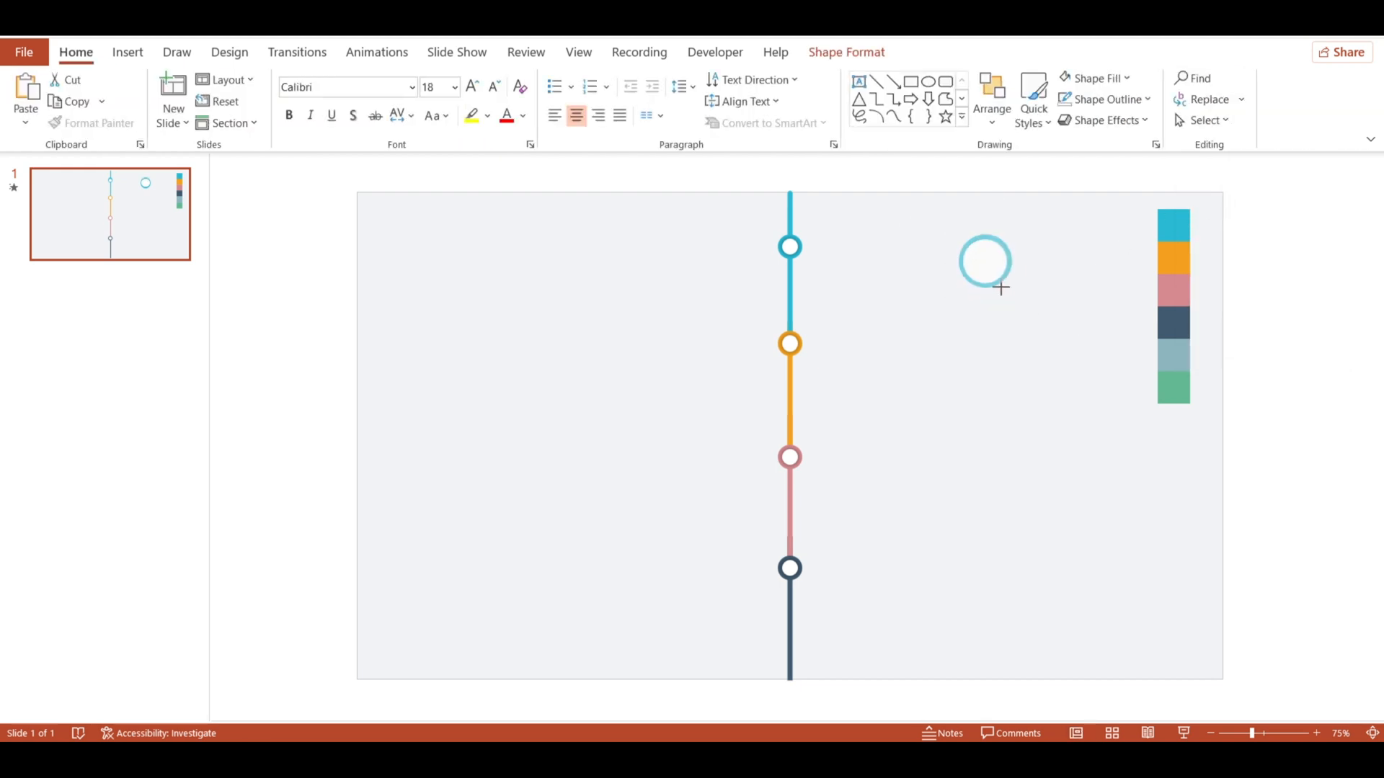
click(127, 52)
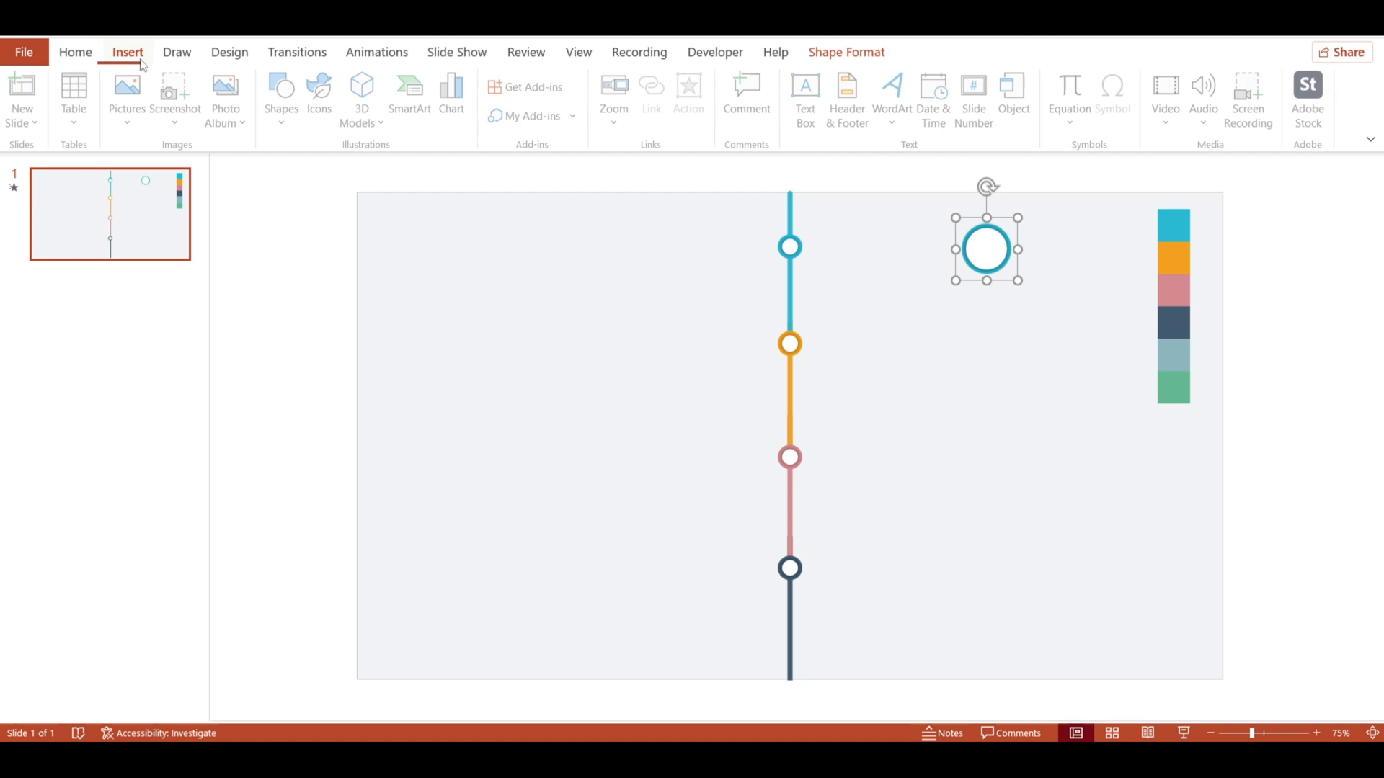
Step: Draw a connector to the top bubble and set its line width in Format Shape
click(282, 97)
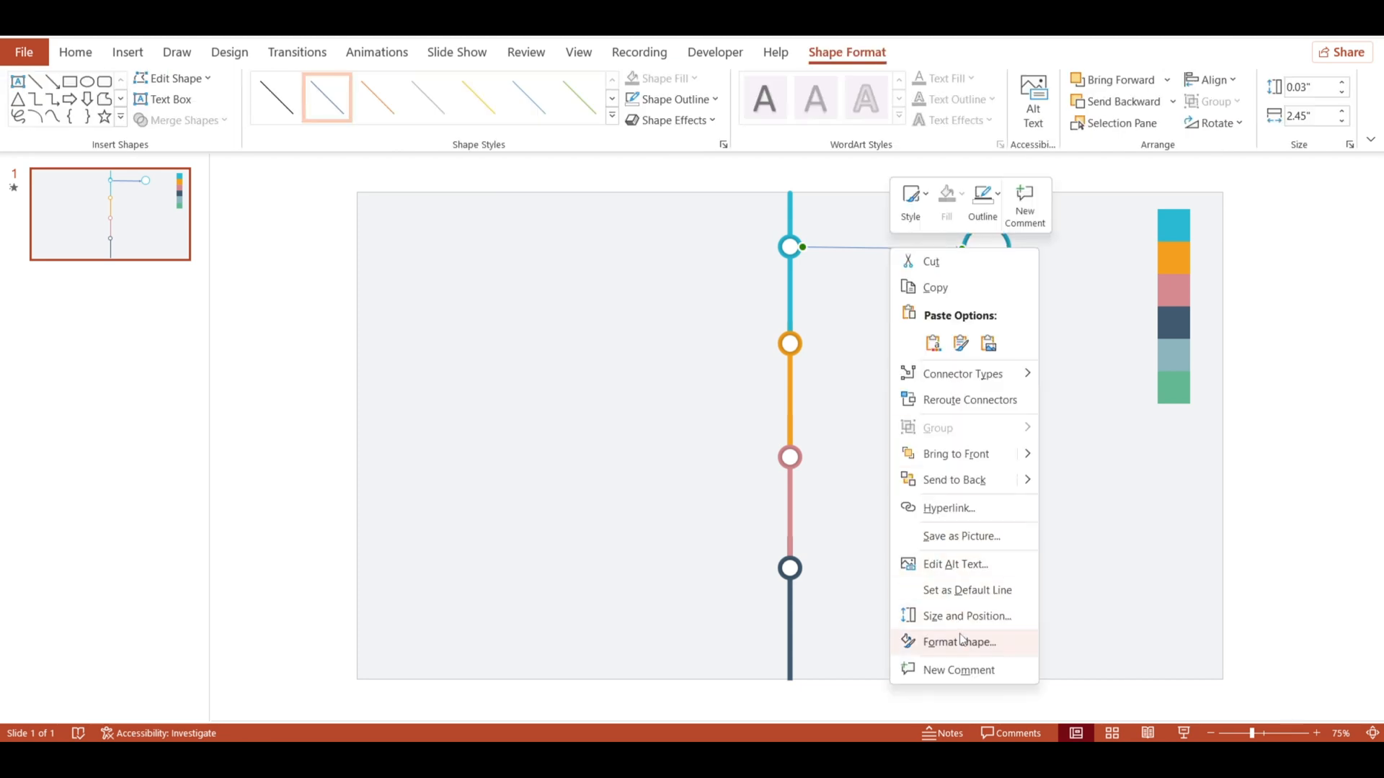
click(959, 642)
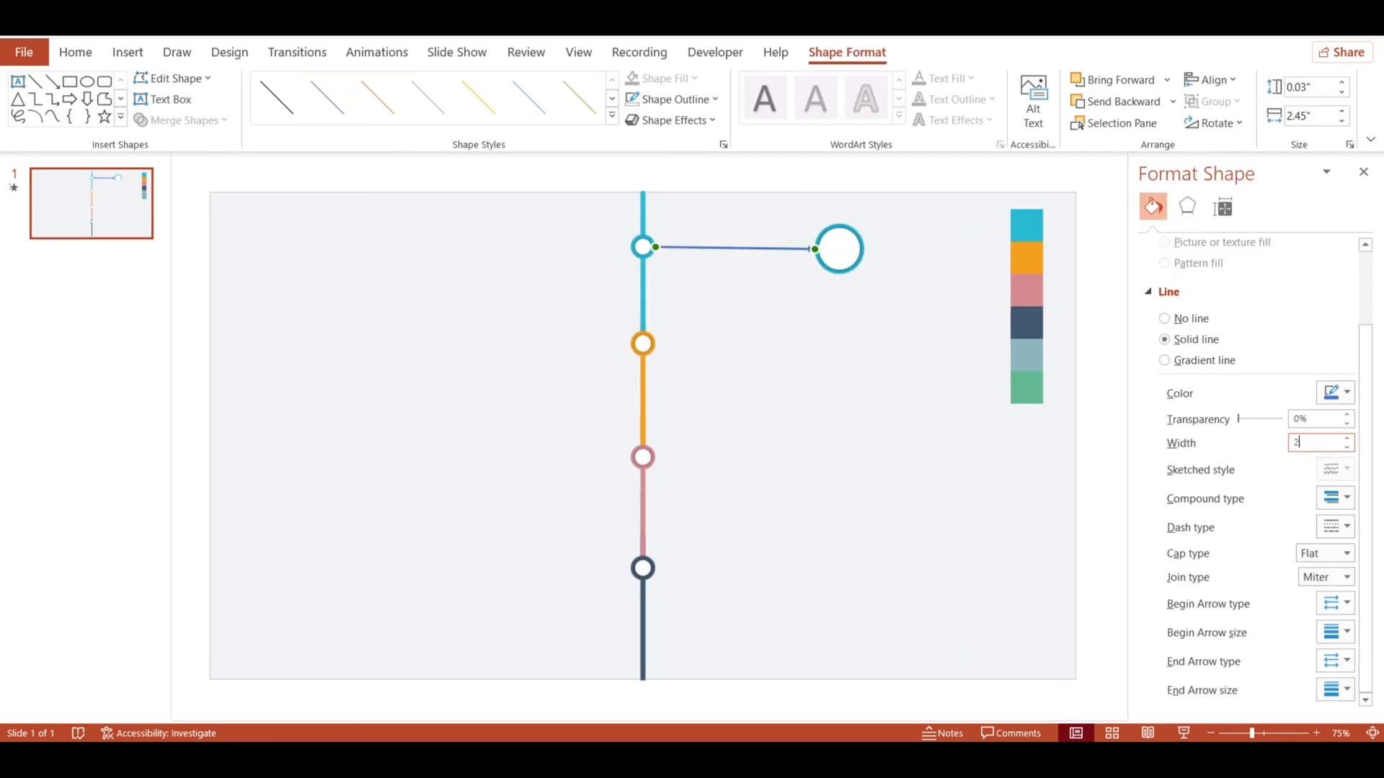
click(1347, 527)
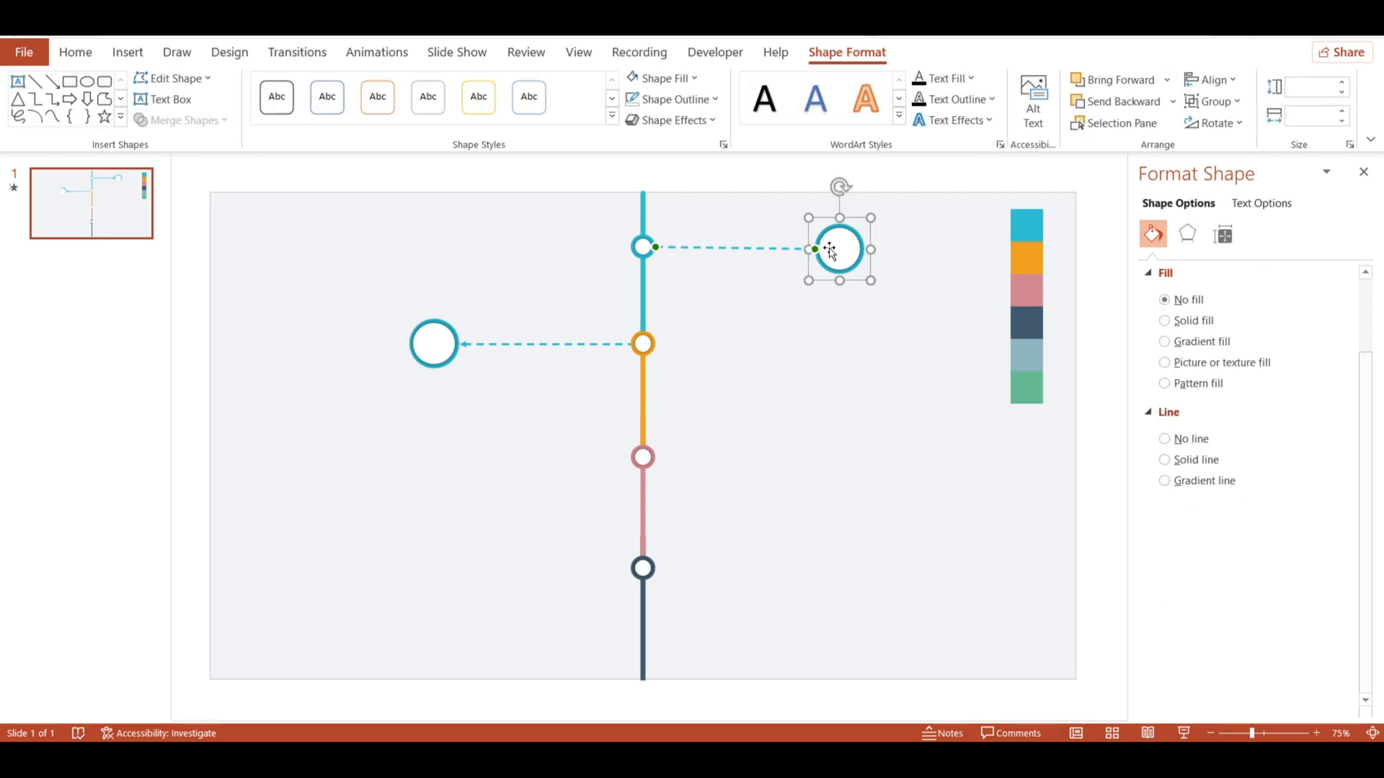
Step: Copy bubbles beside the pink and dark slate milestones and recolour their rings to match
drag(838, 248, 847, 260)
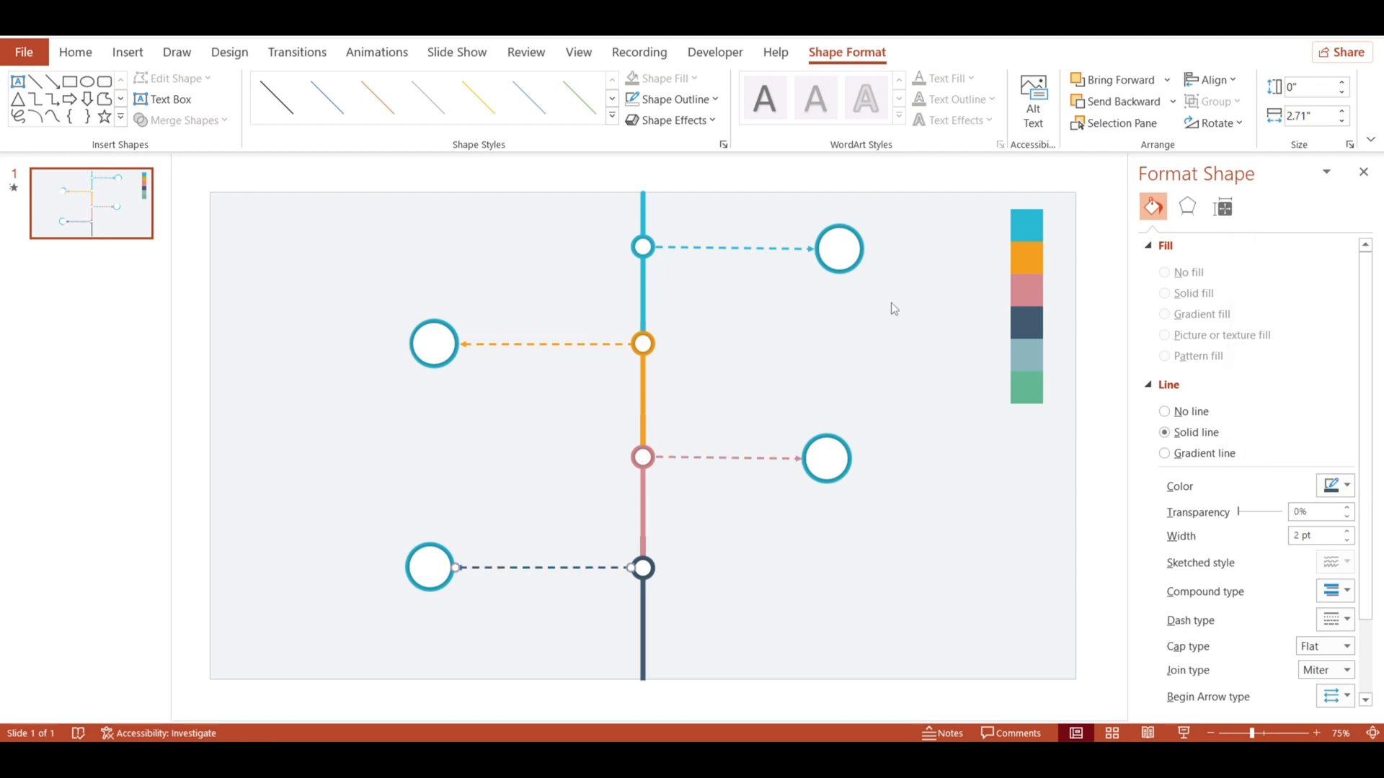
click(825, 457)
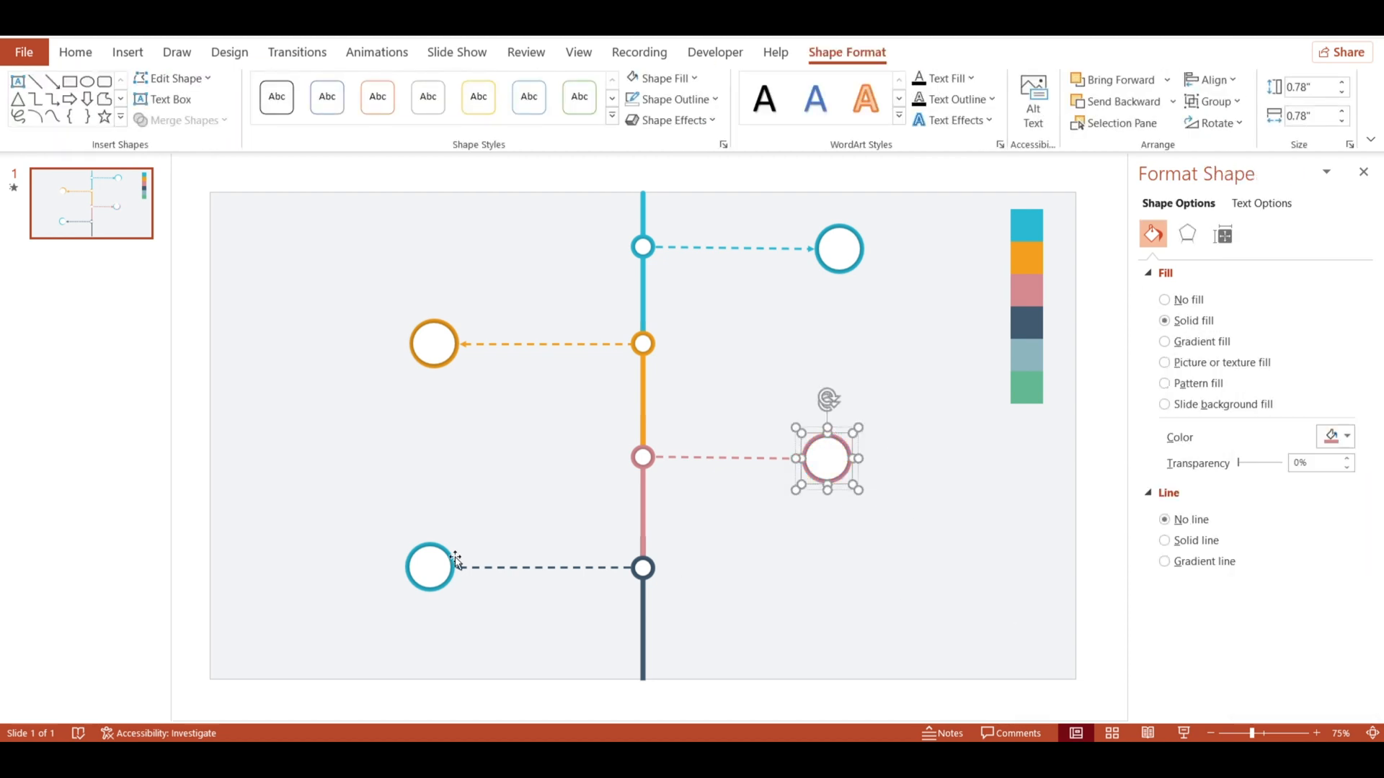
click(296, 52)
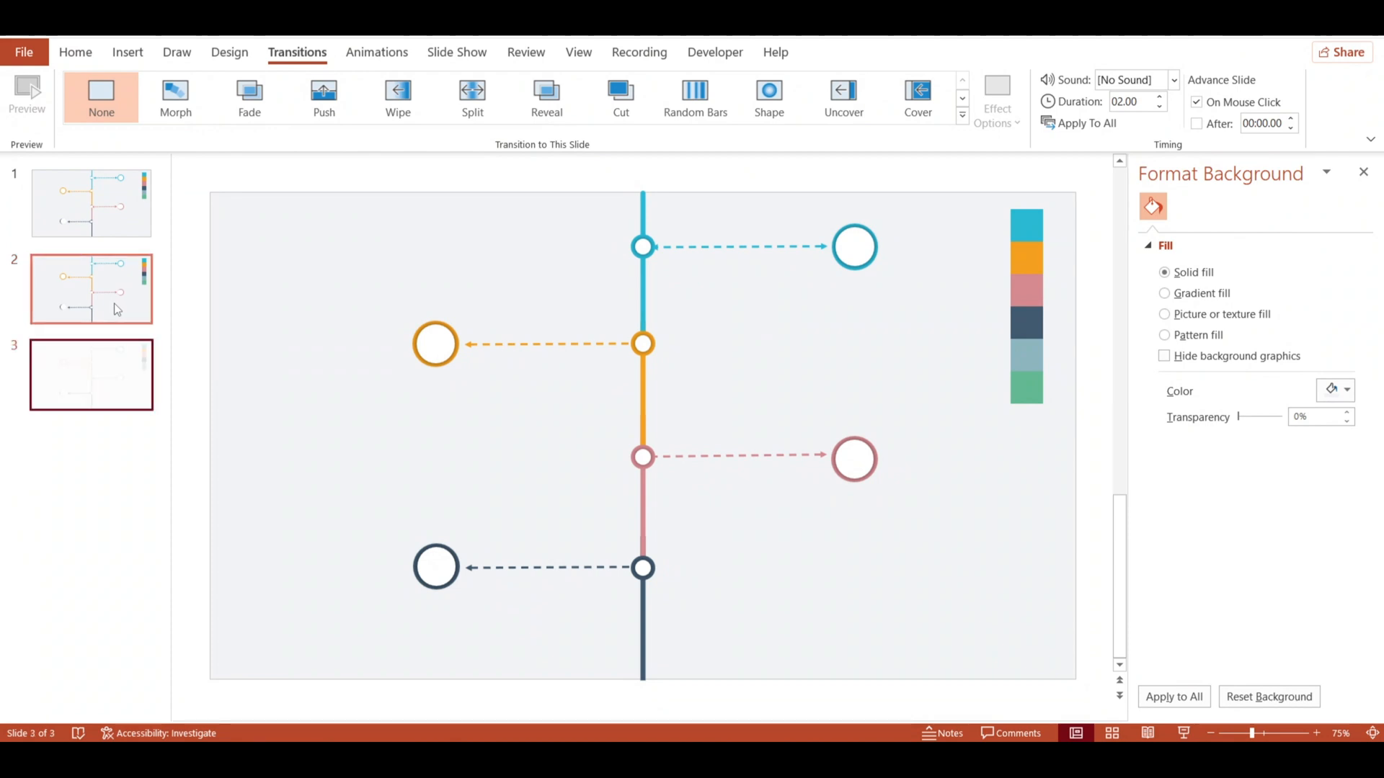
Step: Recolour the bubble rings on slides 2 and 3, making slide 3's top bubble green
click(91, 203)
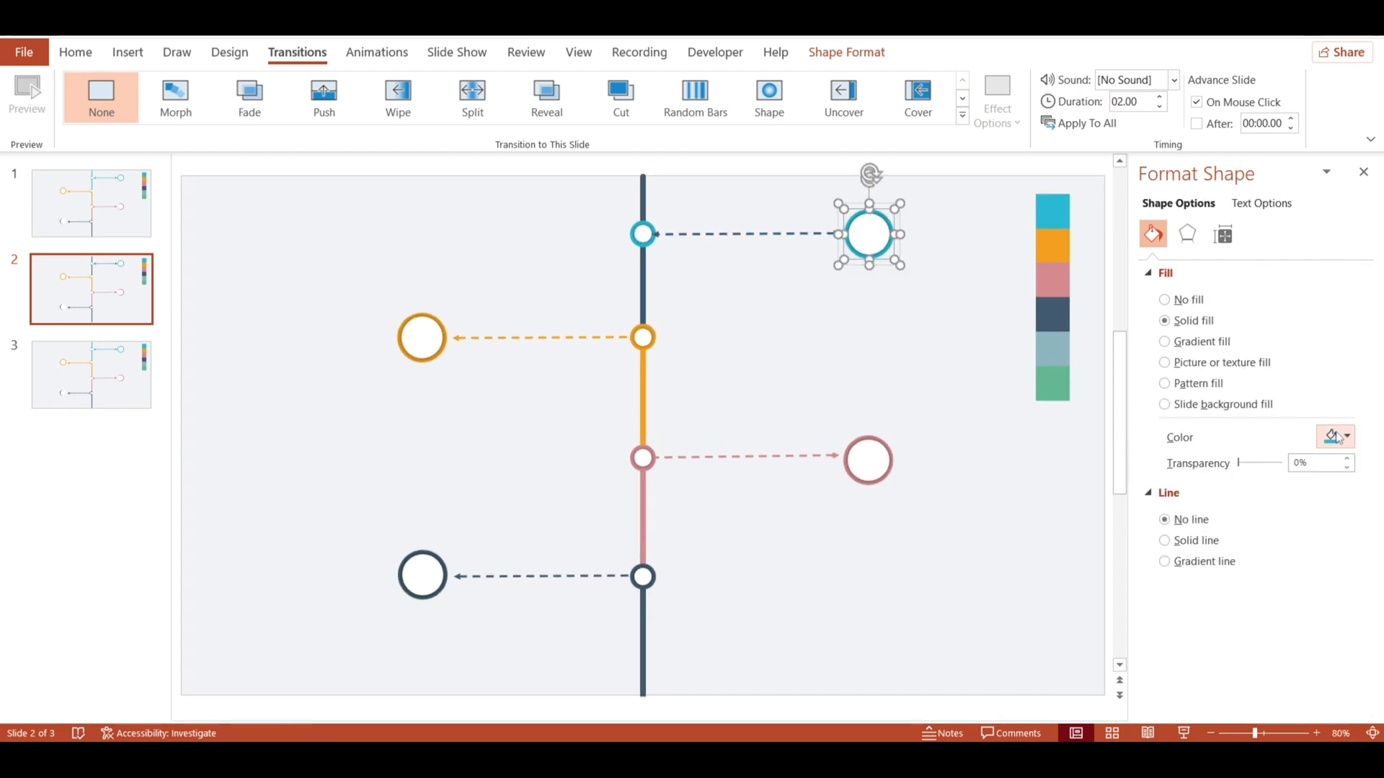
click(1347, 436)
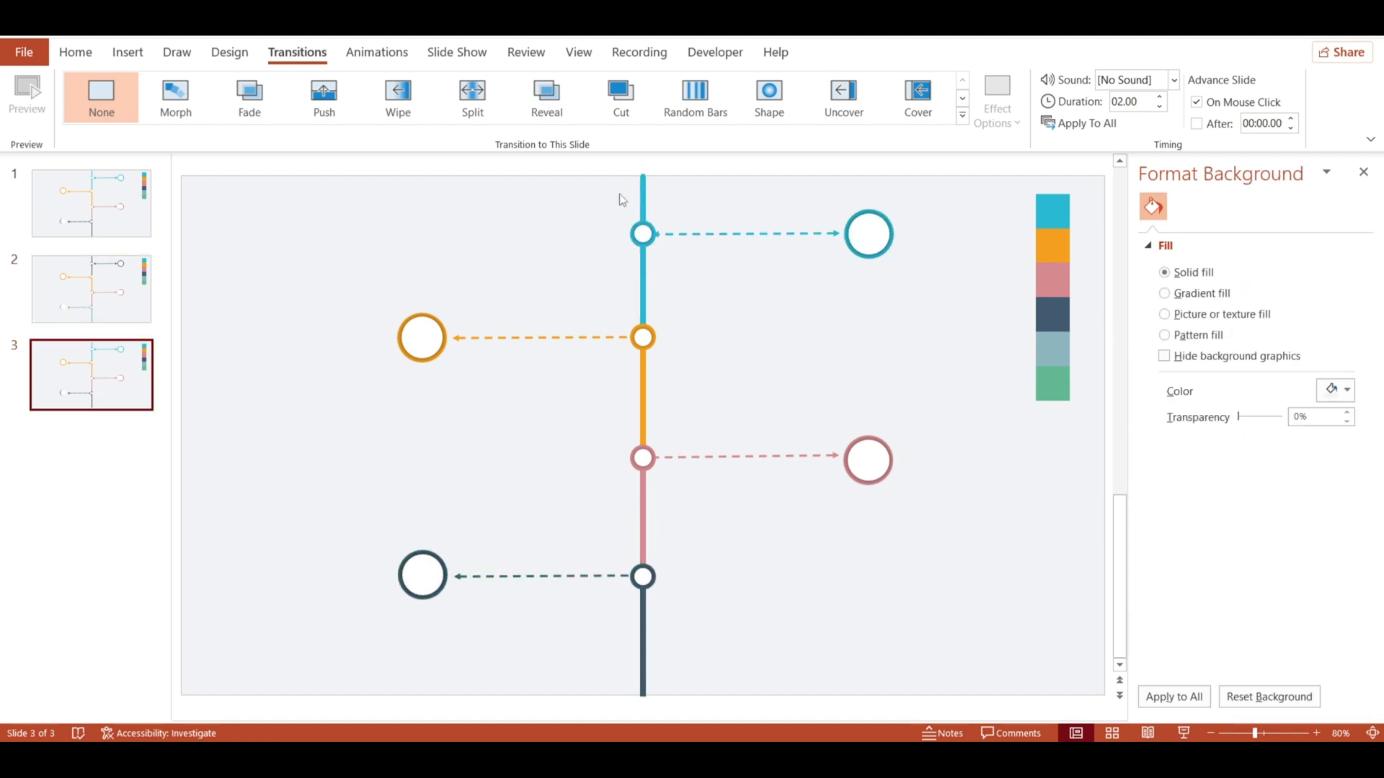
click(868, 234)
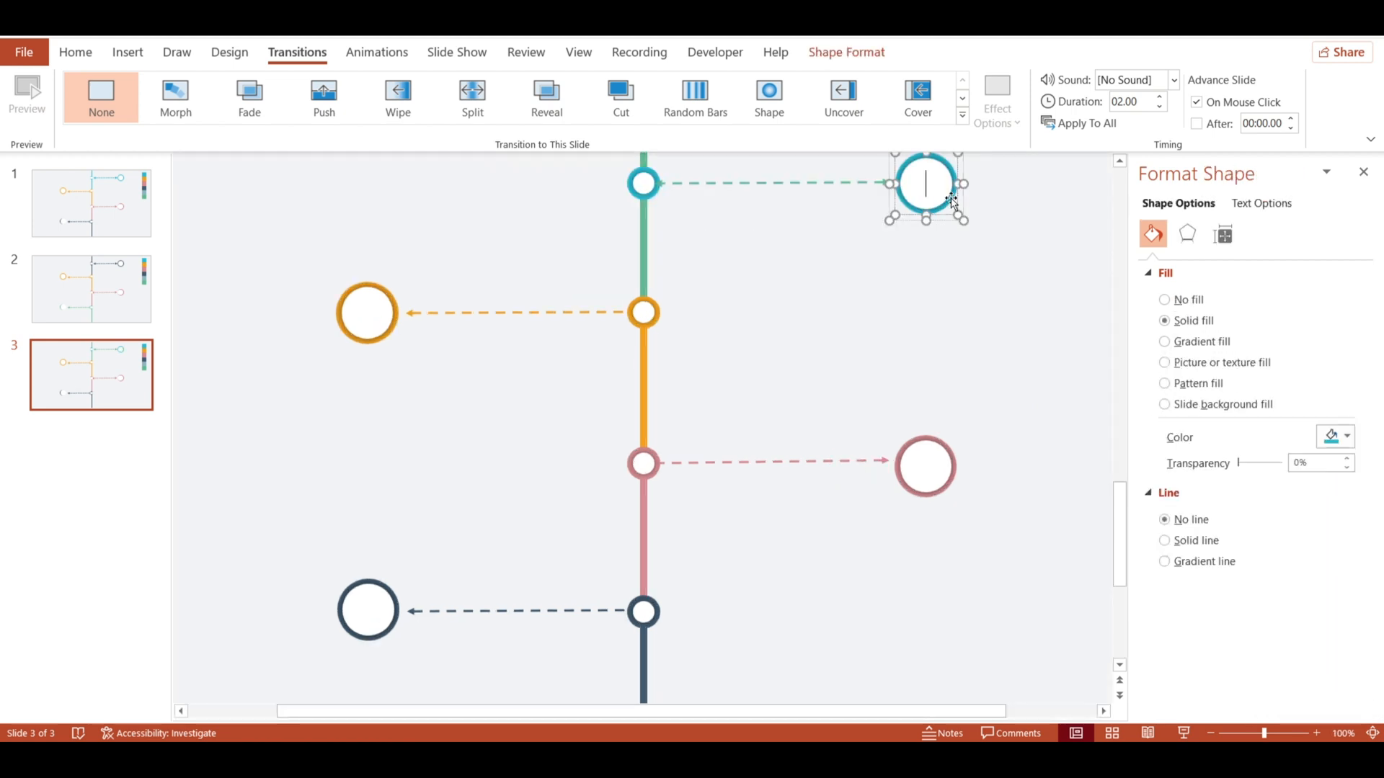
click(1344, 436)
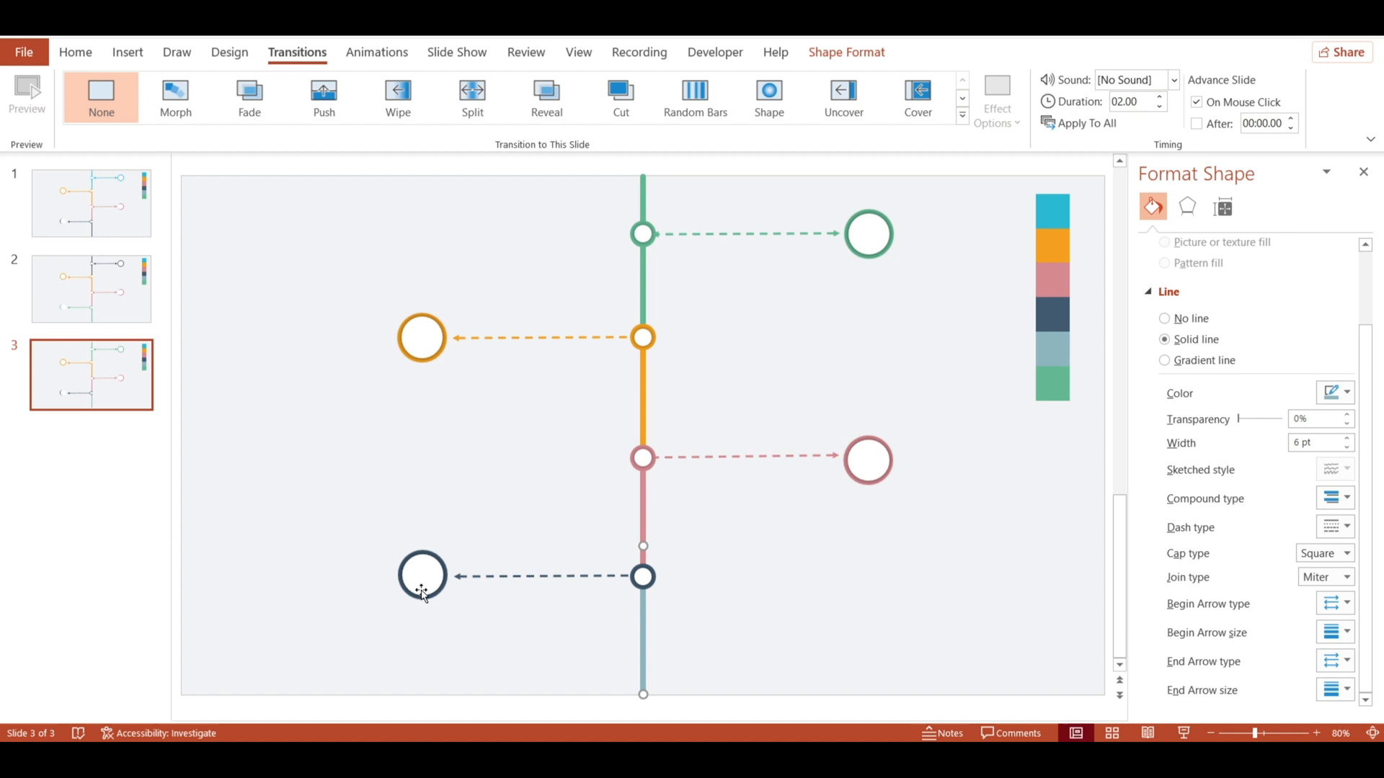
click(1342, 436)
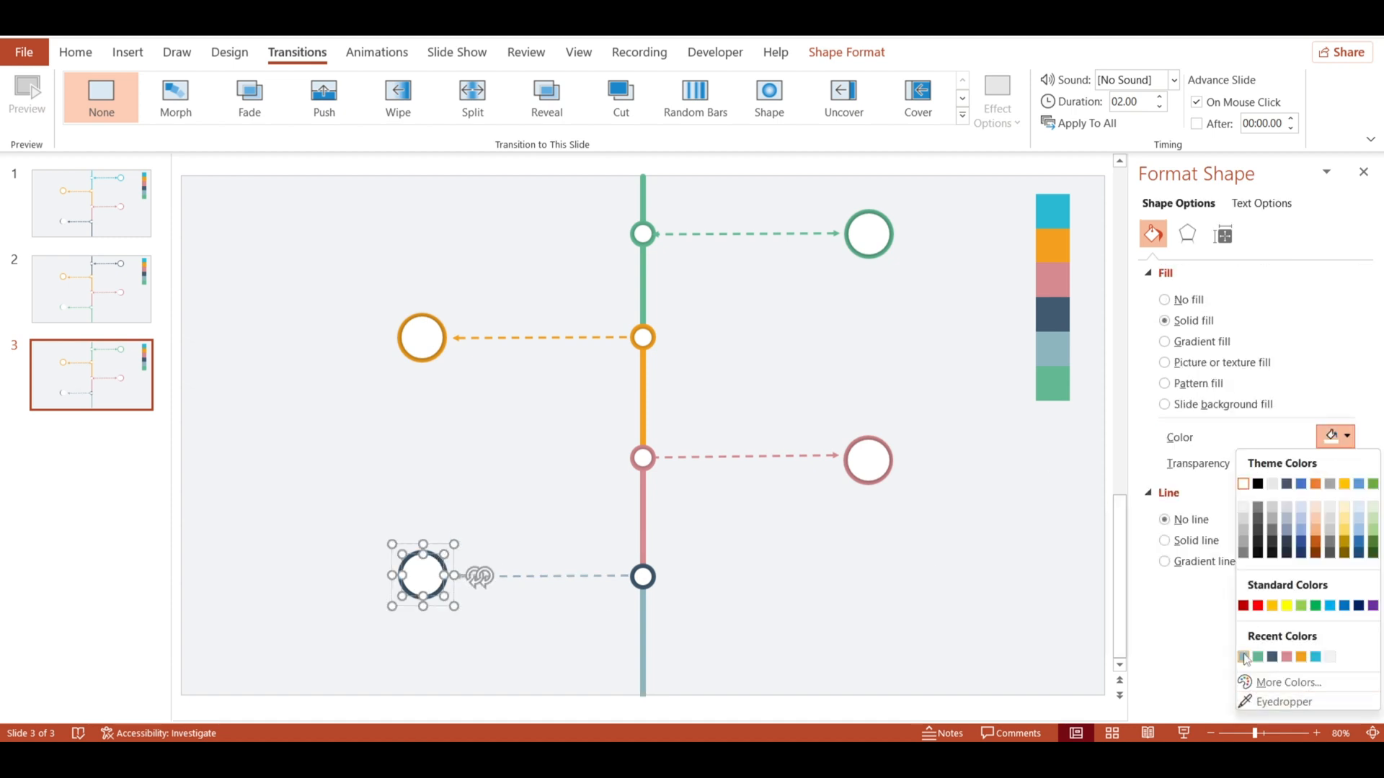
click(1243, 656)
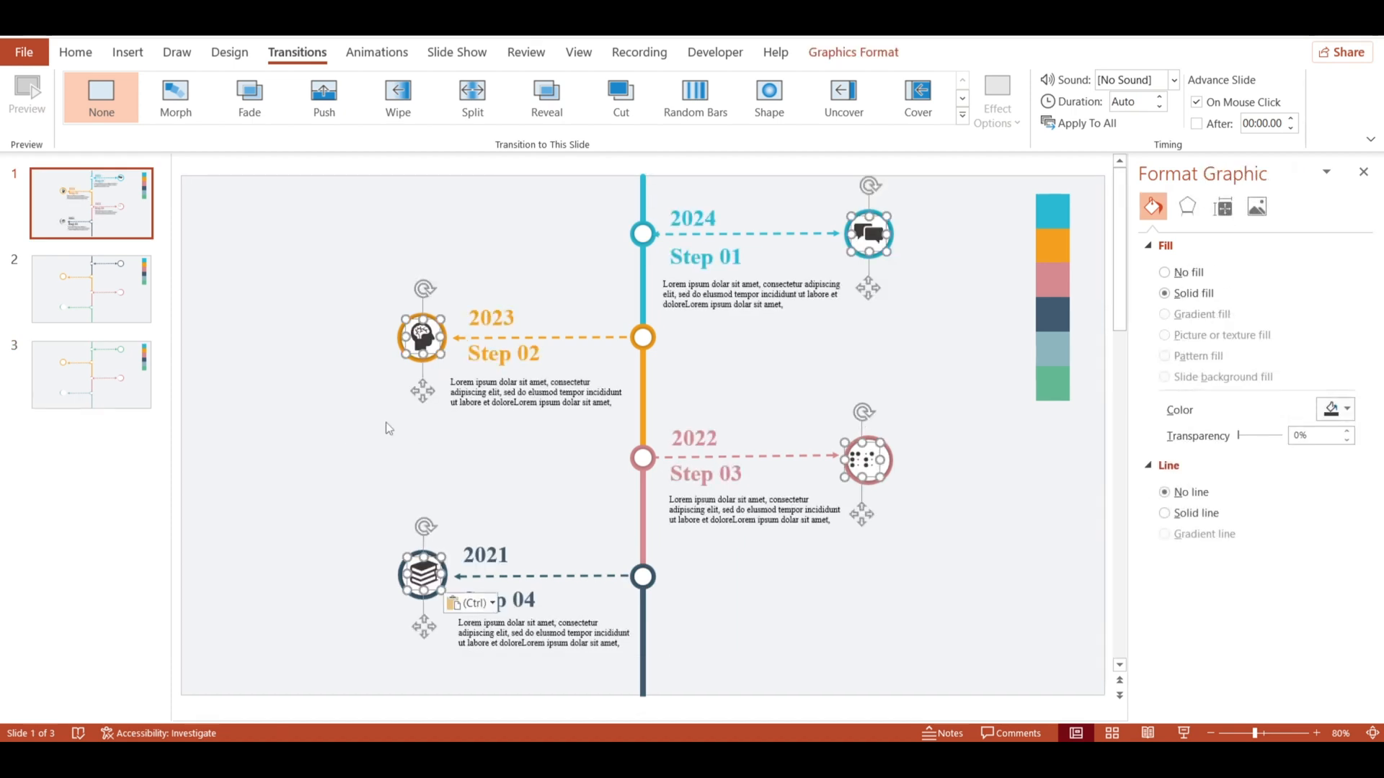
Step: Check slide 3's years 2016–2013 and Steps 09–12, then return to slide 1
click(91, 289)
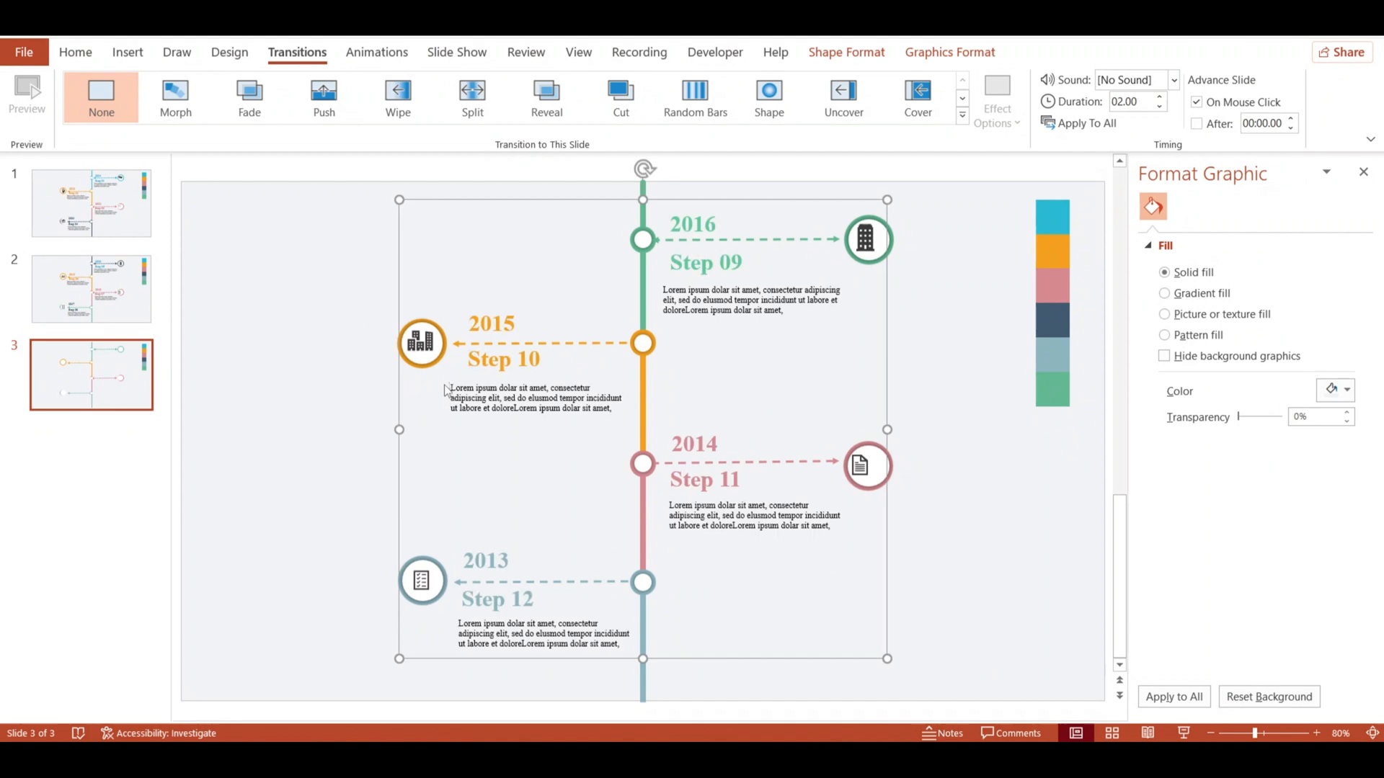
click(91, 204)
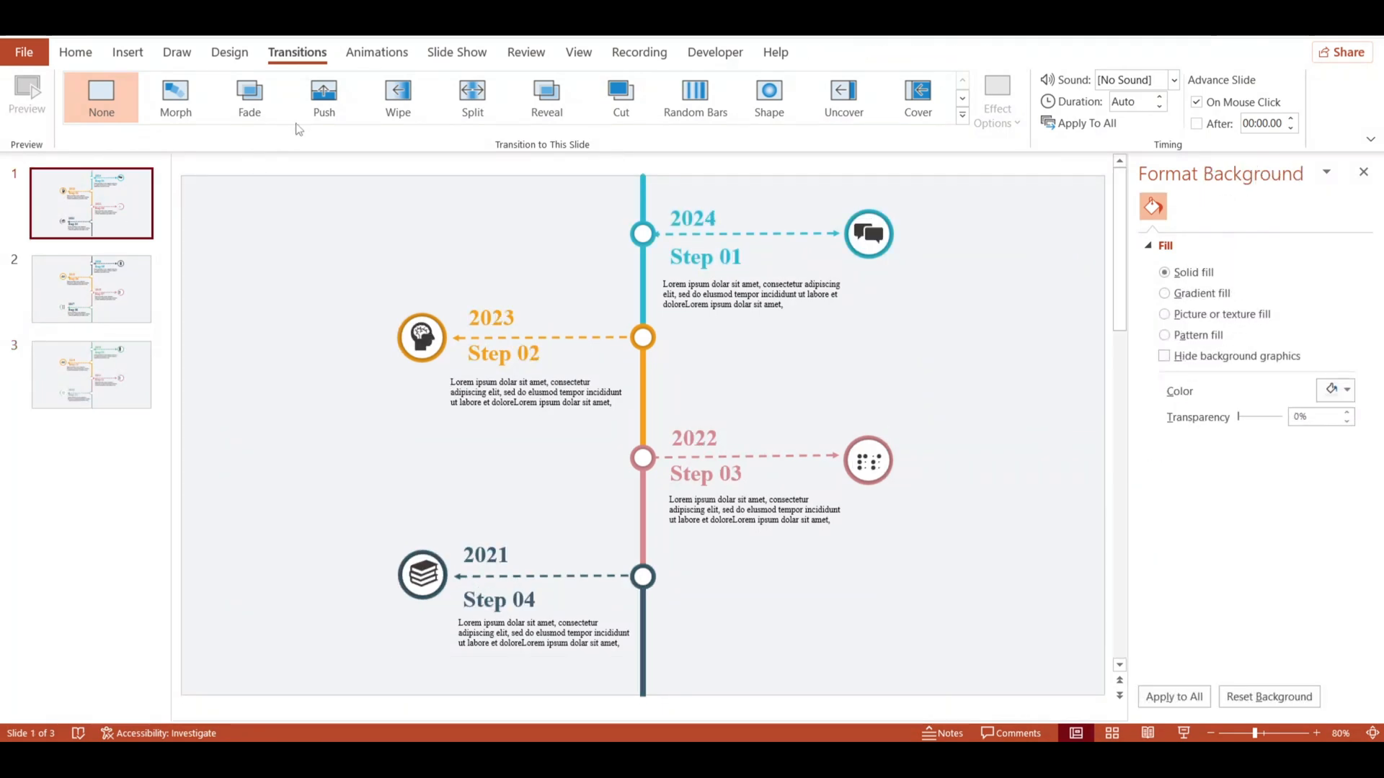
Step: Apply a 01.00-second Push transition to all three slides
click(323, 97)
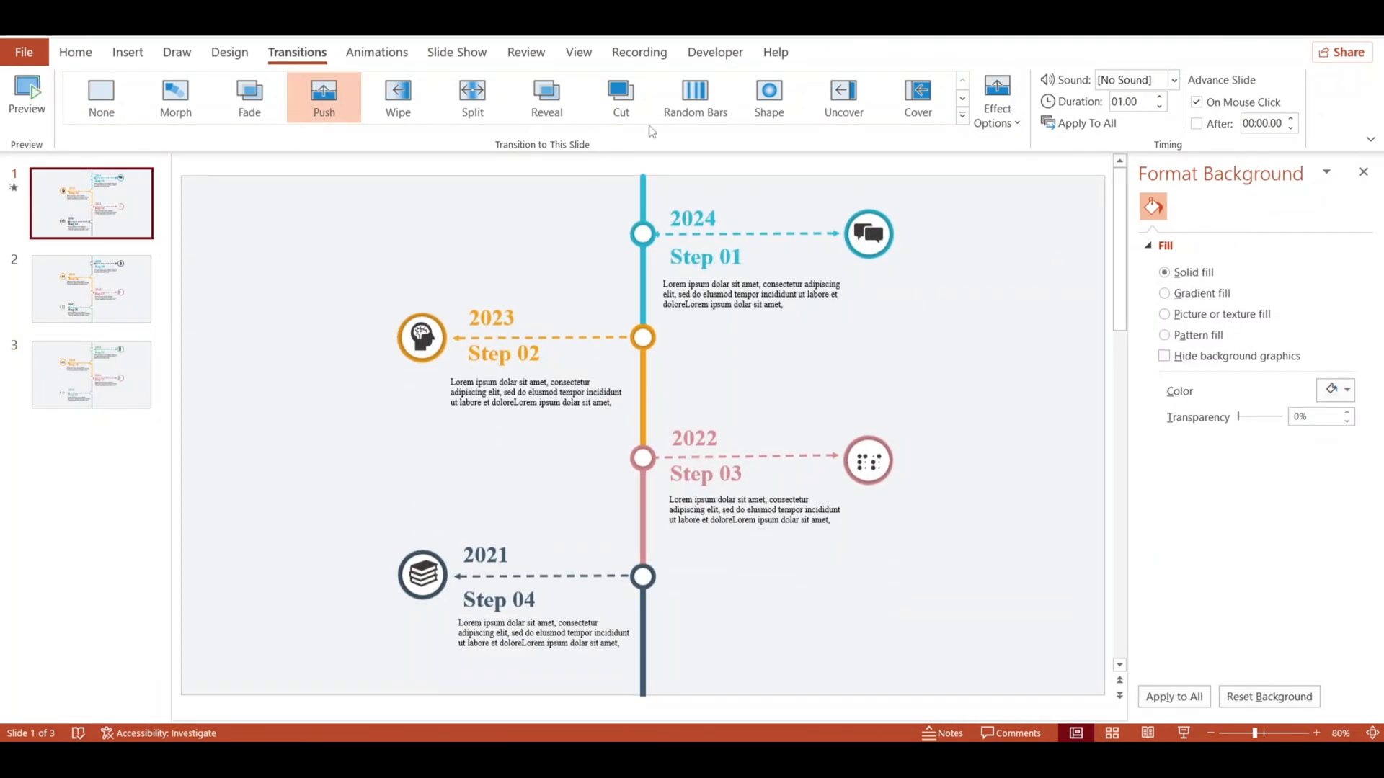
click(1086, 122)
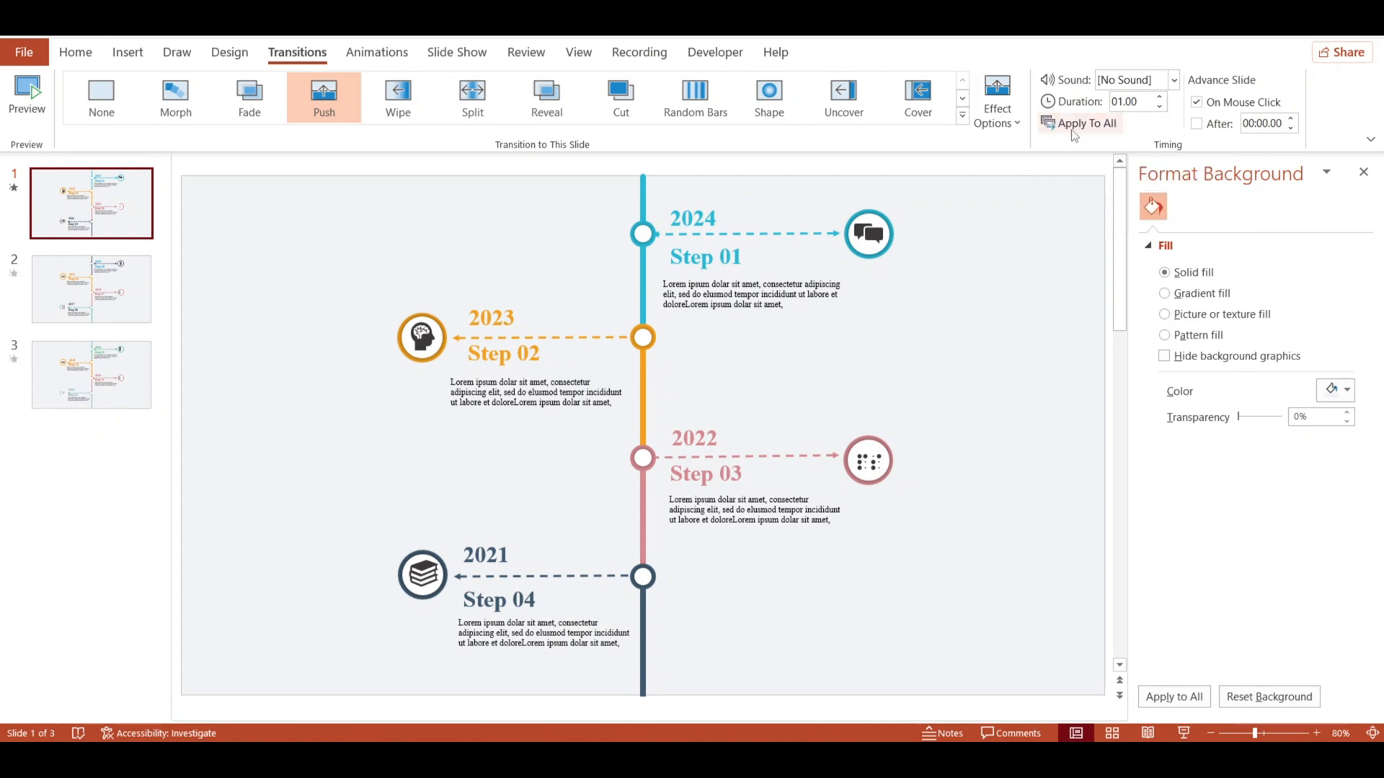
click(1085, 123)
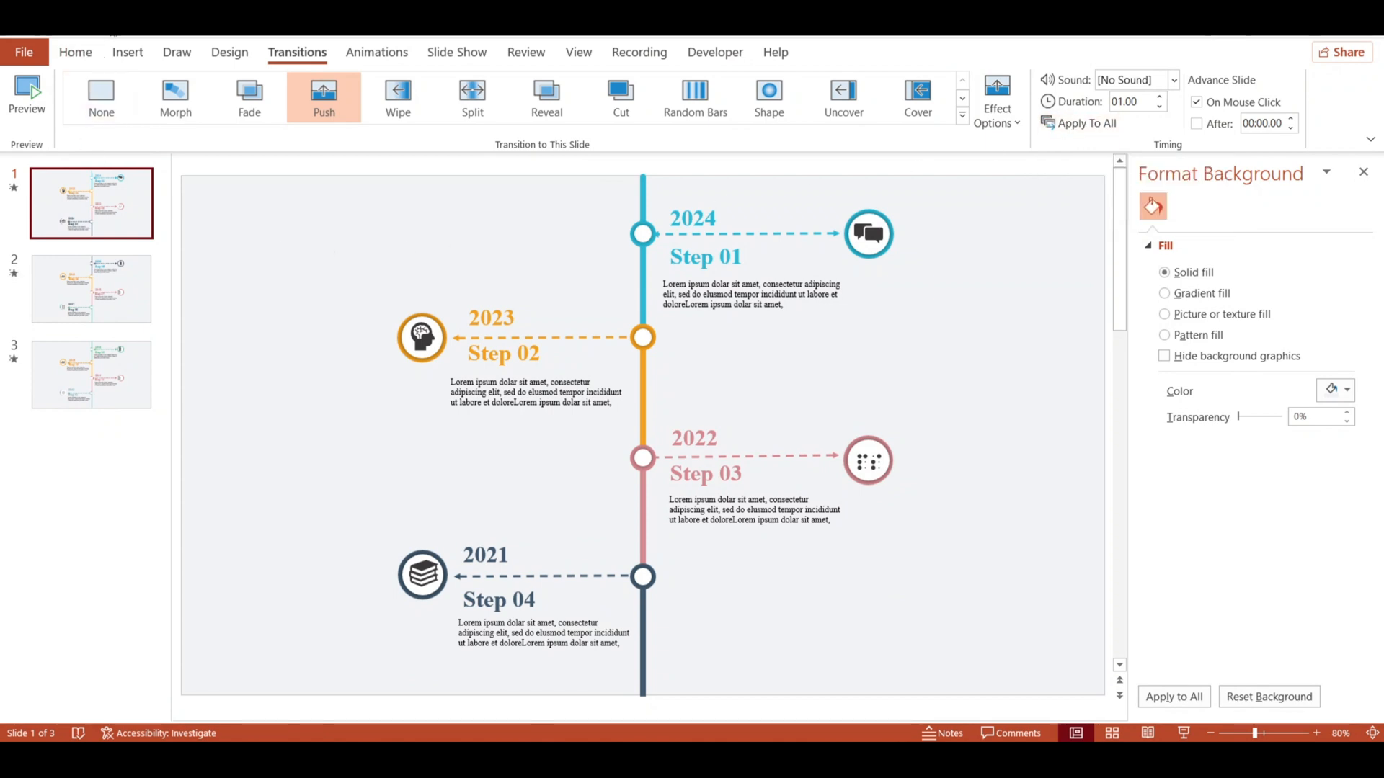